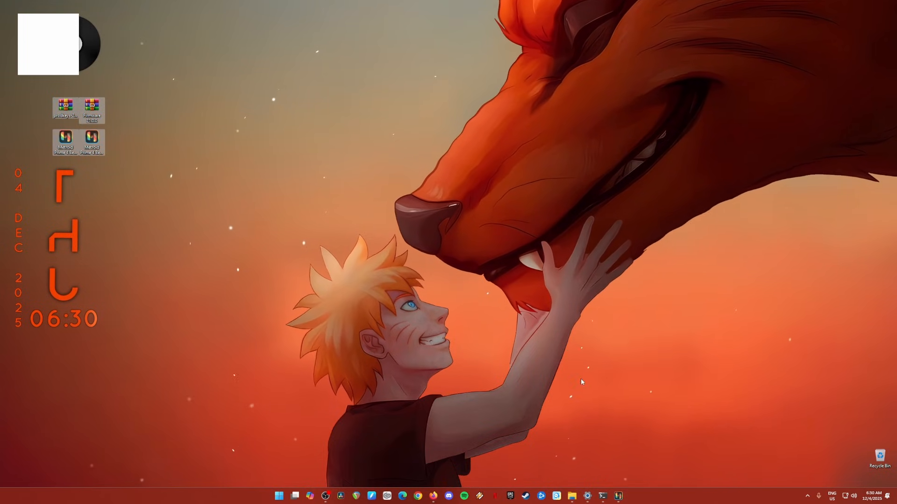
Step: Review the downloaded files: base and update Metroid Prime 4 XCIs, prodkeys archive and Ryujinx archive
left_click(571, 495)
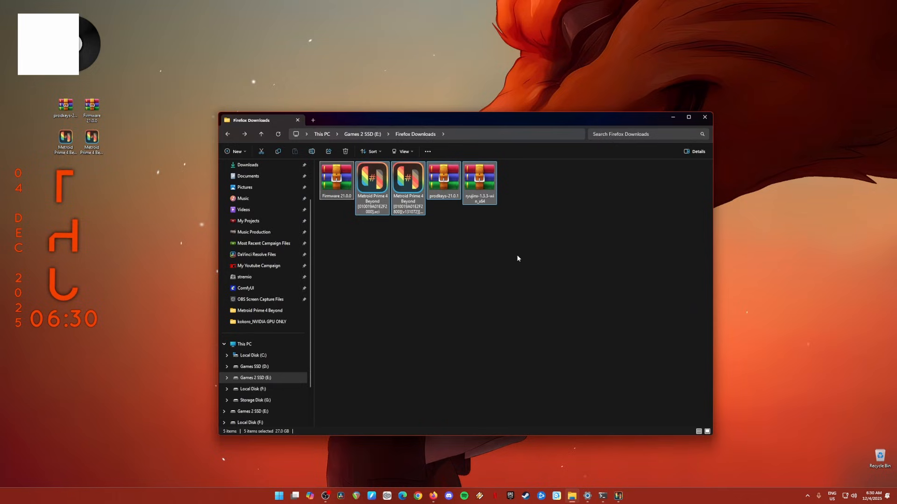
left_click(371, 178)
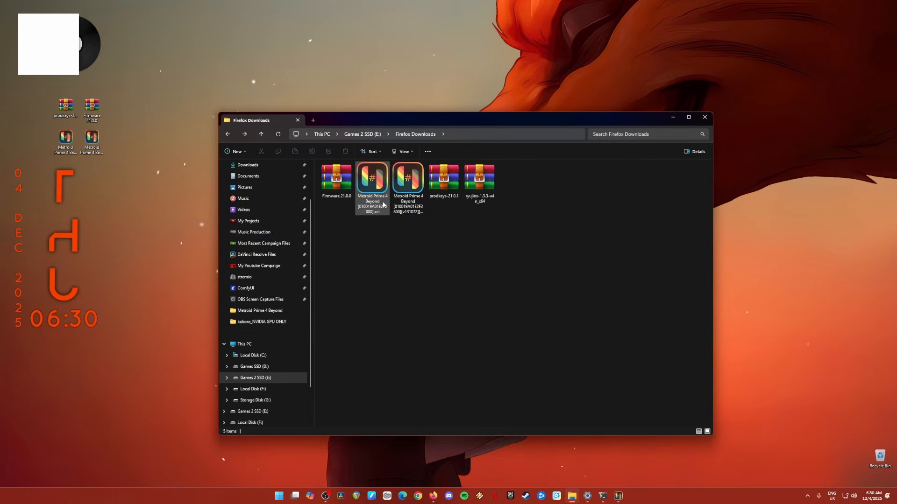
left_click(372, 178)
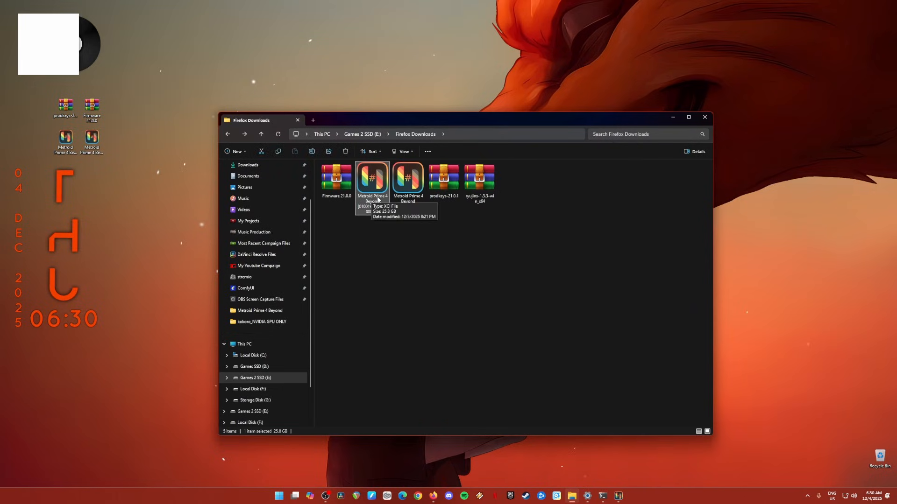
left_click(408, 180)
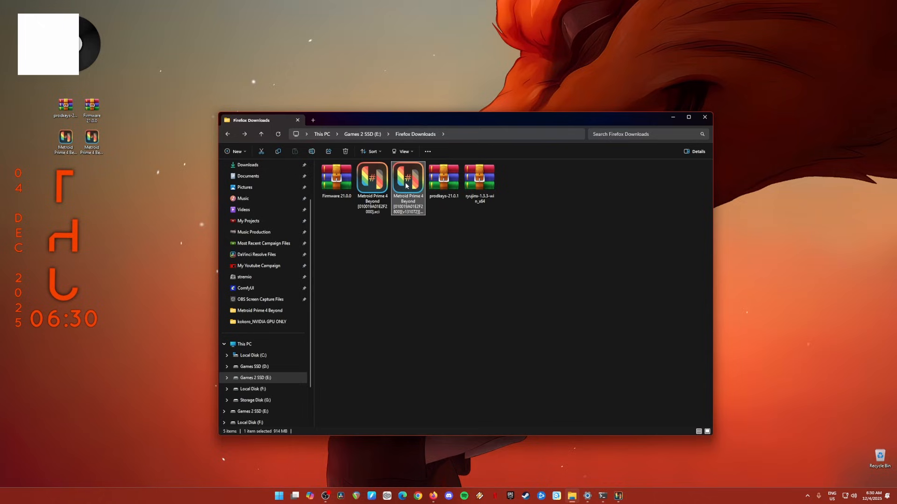
mouse_move(408, 183)
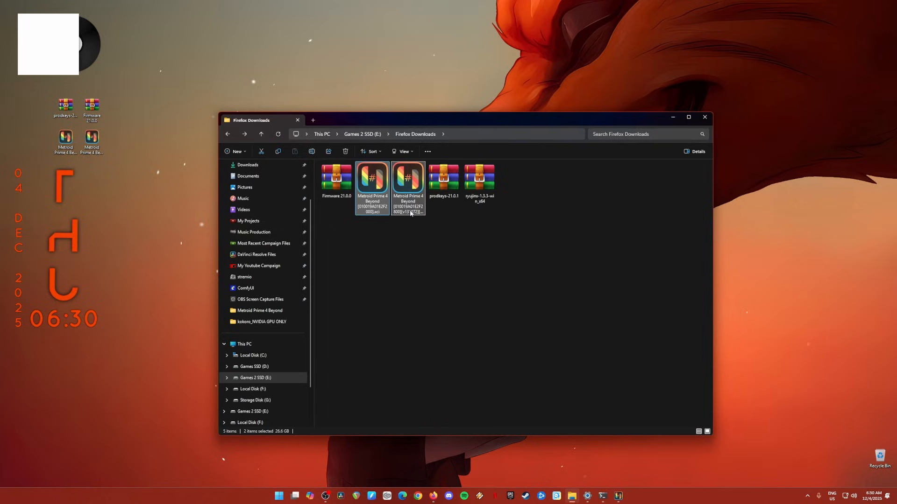
mouse_move(421, 239)
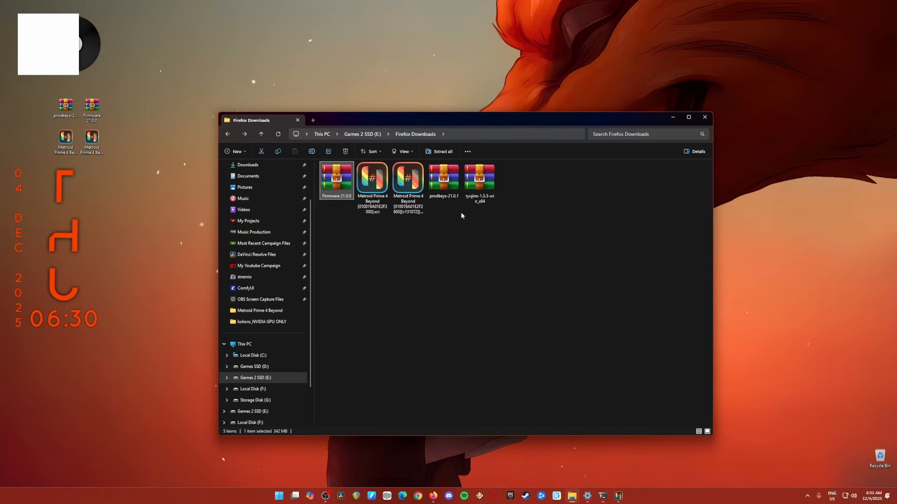
left_click(442, 177)
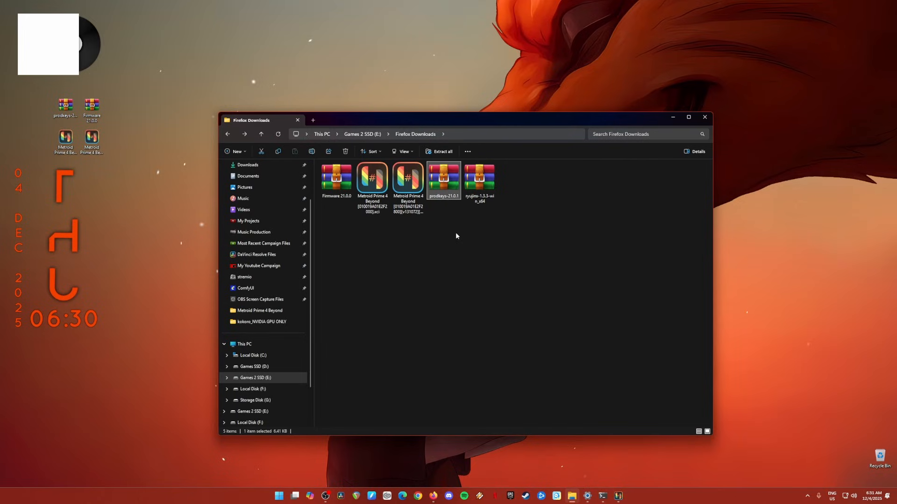
mouse_move(446, 253)
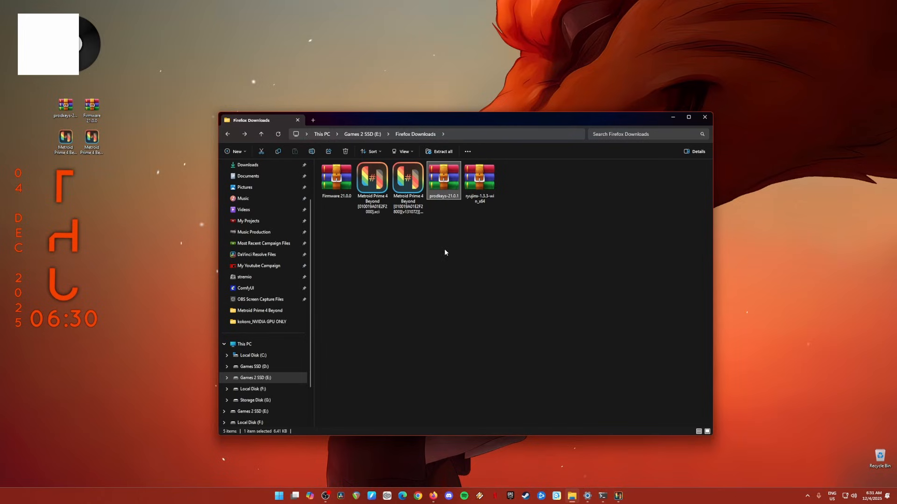
left_click(478, 178)
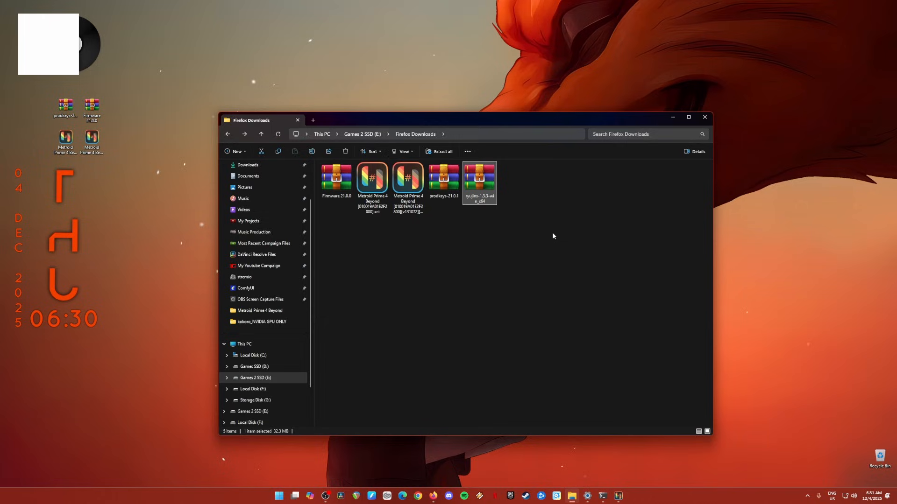
mouse_move(603, 218)
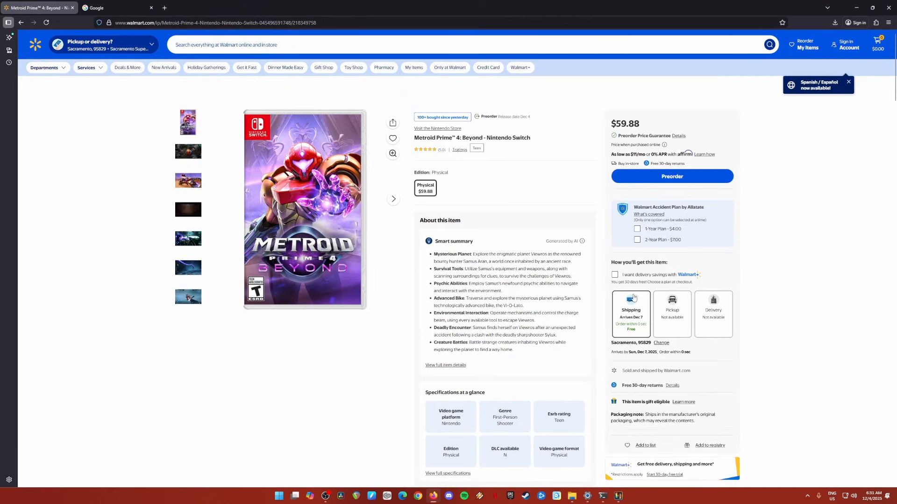
mouse_move(822, 269)
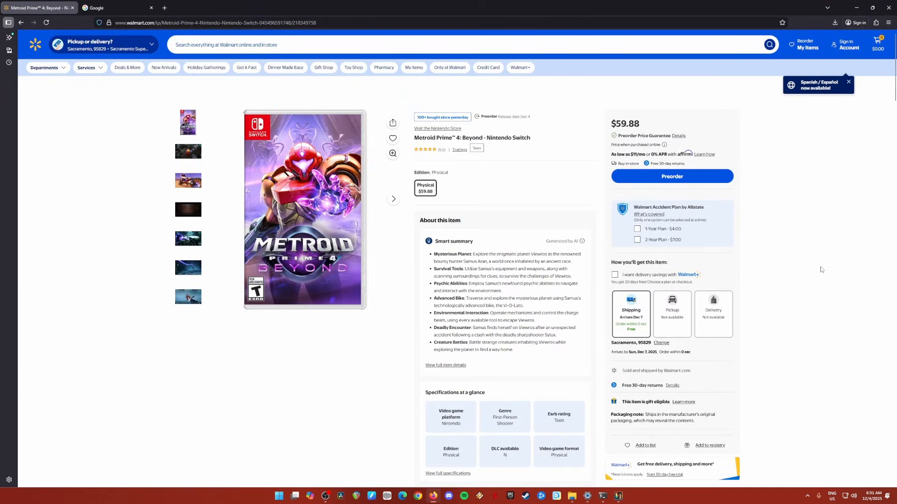
mouse_move(816, 270)
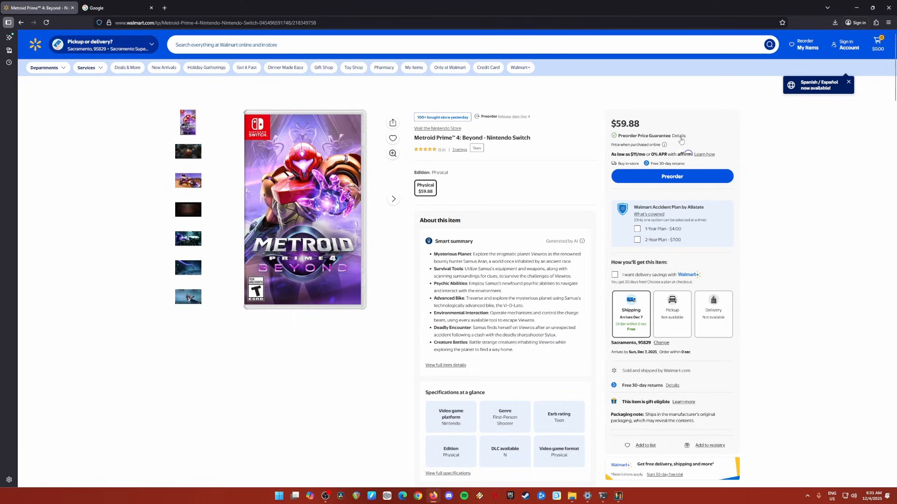
mouse_move(734, 172)
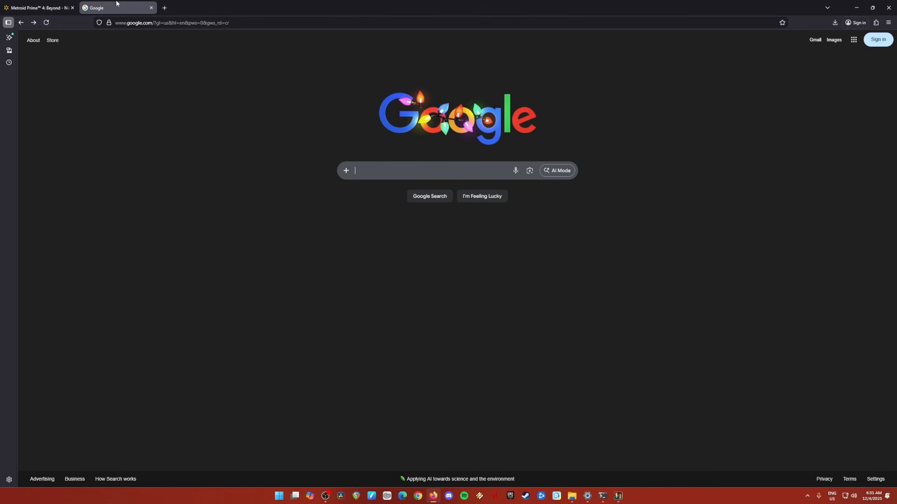
Step: Google 'ryubing emulator' and open the Ryubing GitHub page from the results
left_click(429, 170)
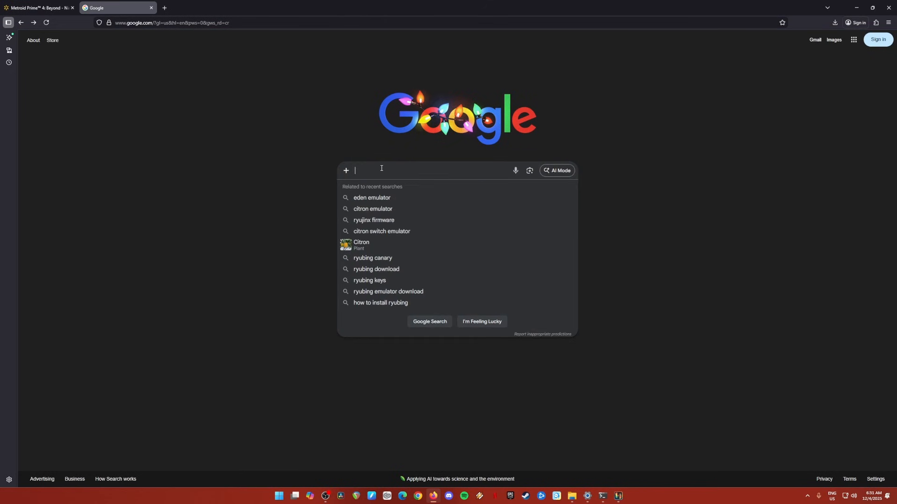
type("ryubing emula")
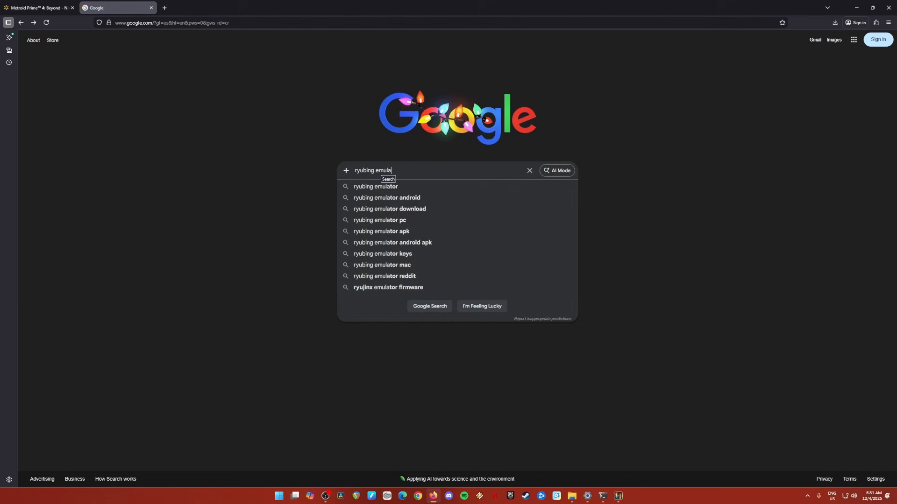
left_click(376, 187)
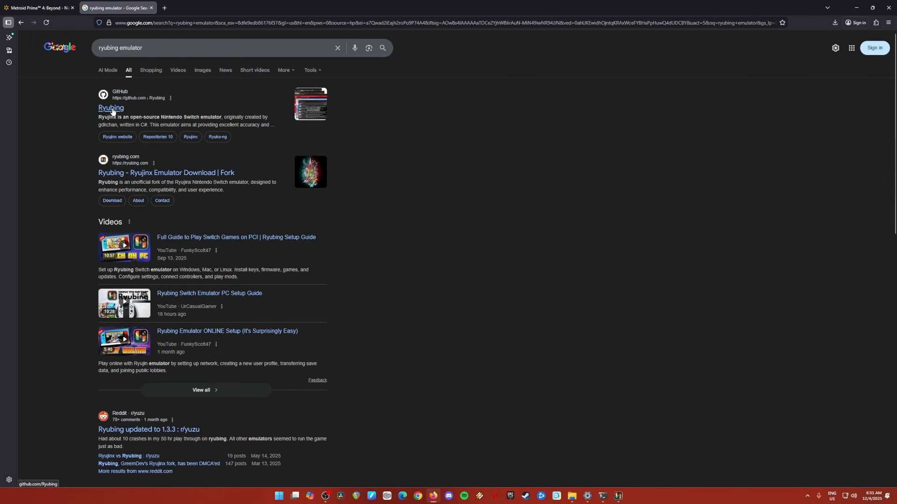
left_click(110, 109)
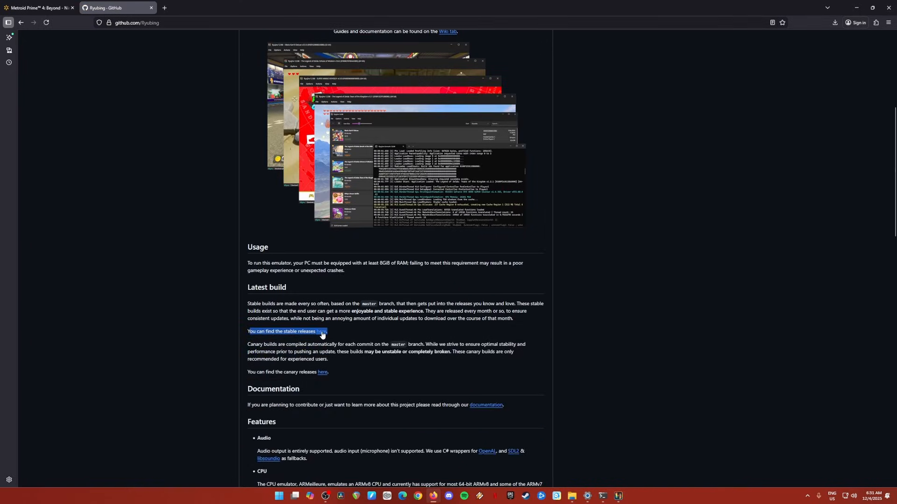
Step: Follow the stable releases link to the Ryujinx 1.3.3 GitLab release assets
left_click(322, 331)
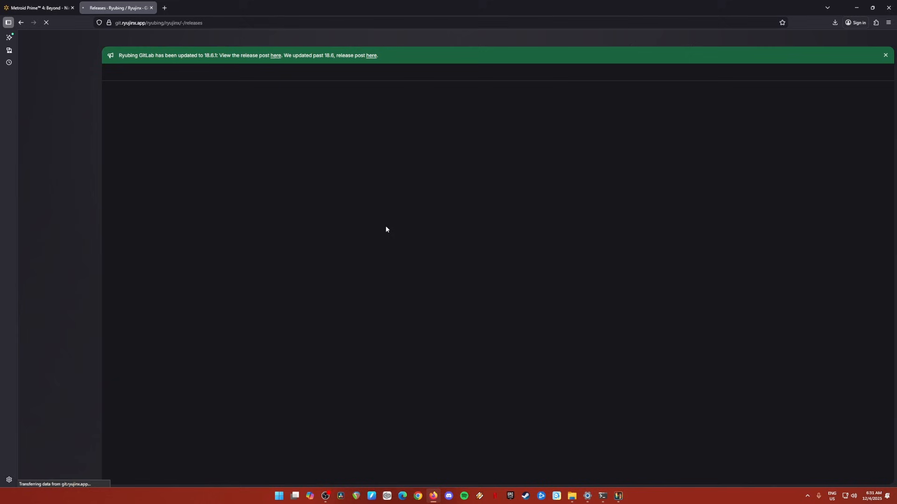
mouse_move(362, 191)
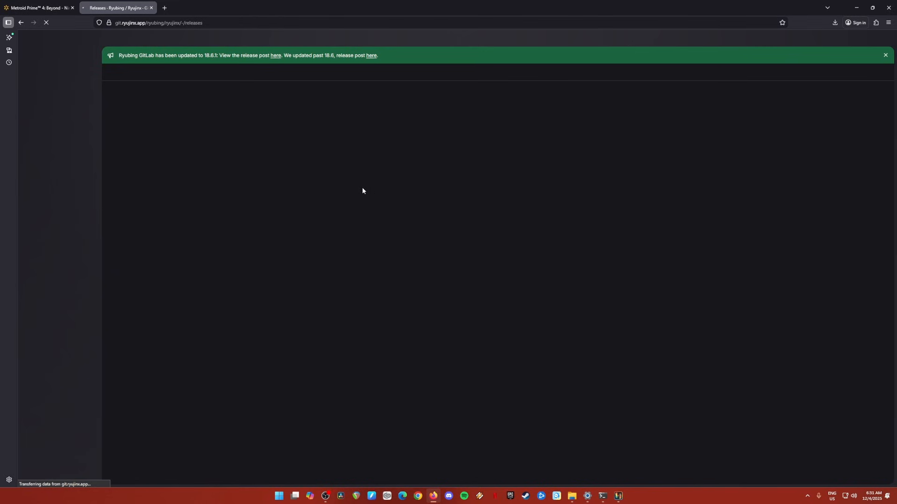
mouse_move(409, 201)
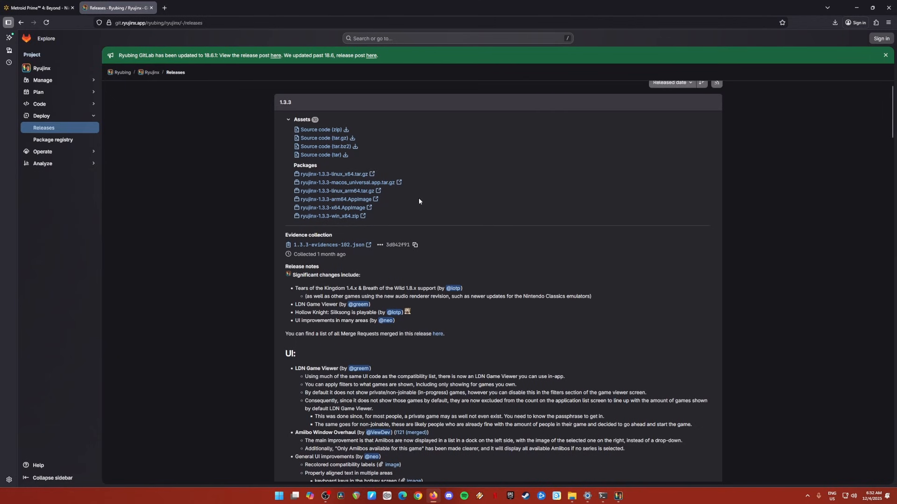
scroll("down", 3)
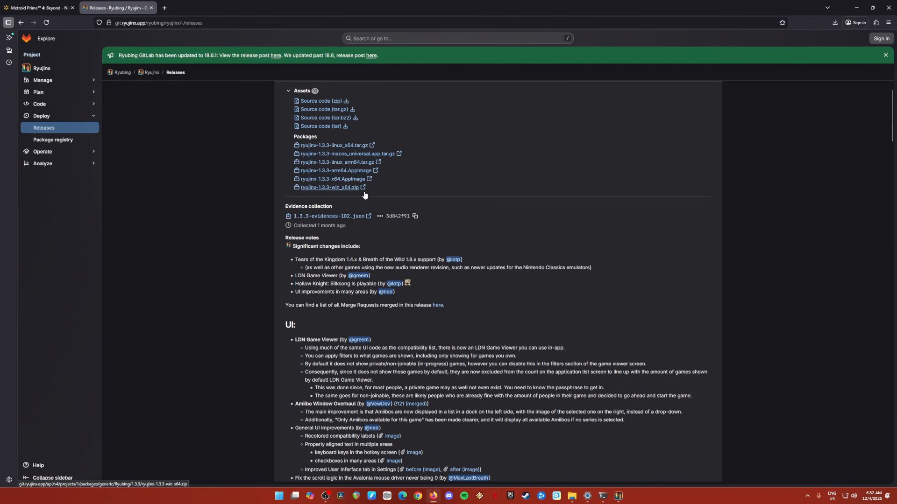
mouse_move(465, 180)
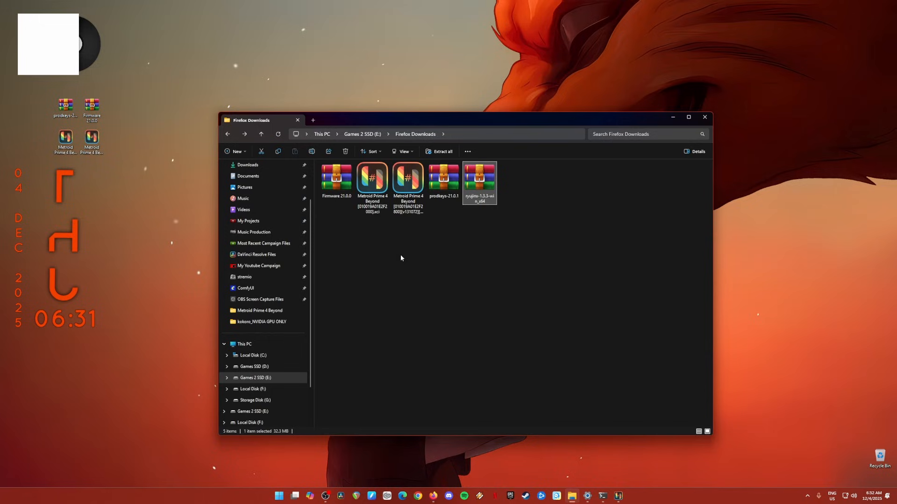
mouse_move(481, 213)
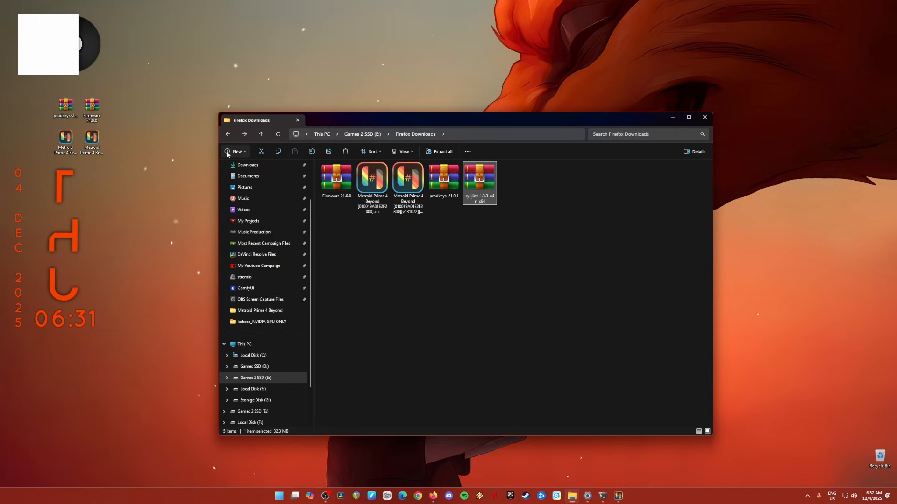
Step: Create a 'Ryubing Emulator' folder and open the ryujinx-1.3.3-win_x64 zip in WinRAR
left_click(236, 151)
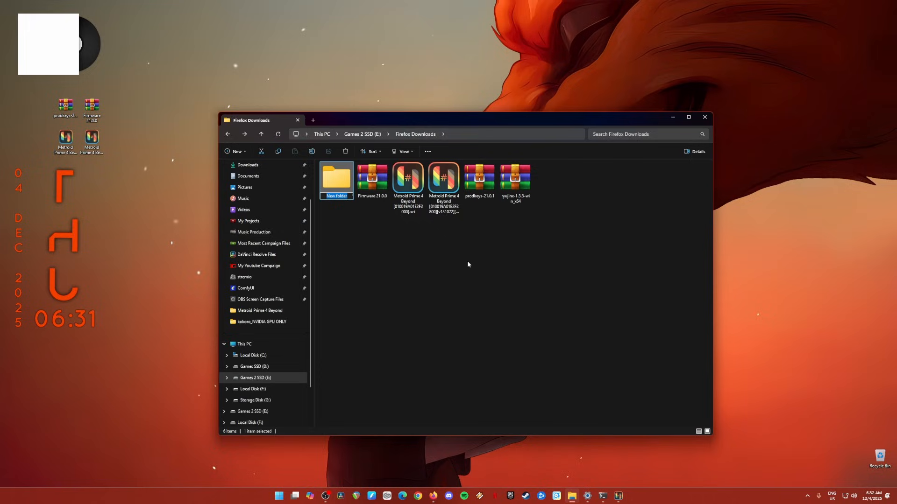
type("Ryubing Emulator")
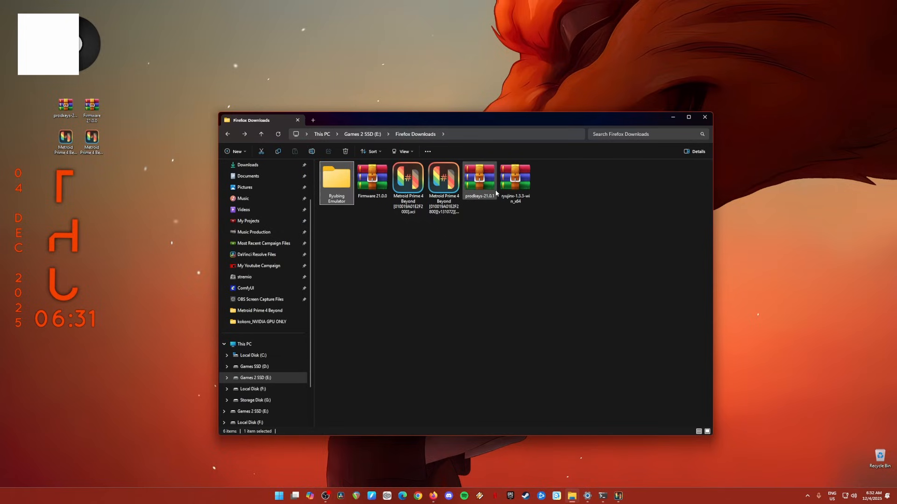
double_click(513, 181)
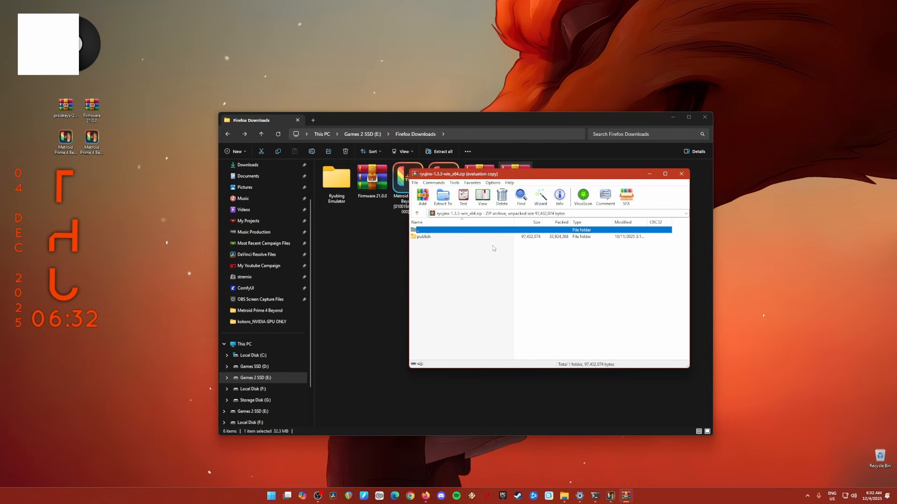
Step: Enter the archive's publish folder and extract its 14 files into Ryubing Emulator
double_click(422, 236)
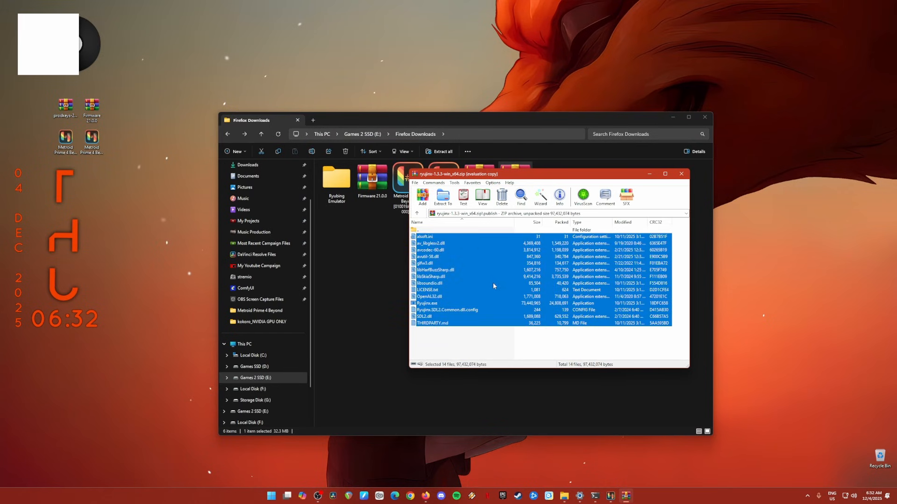
left_click(336, 178)
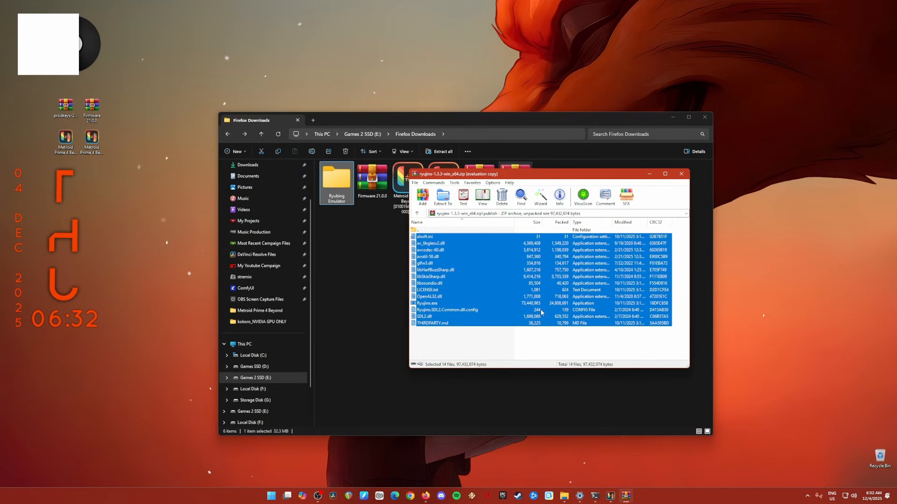
mouse_move(482, 277)
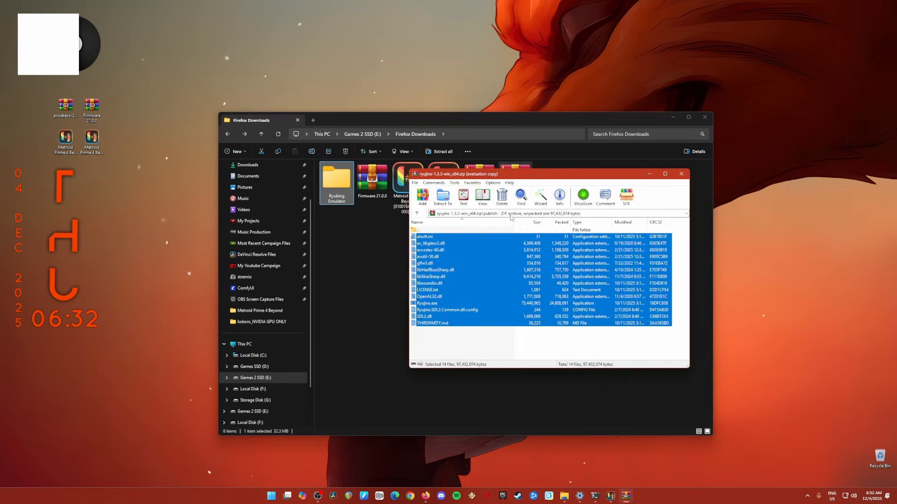
left_click(680, 174)
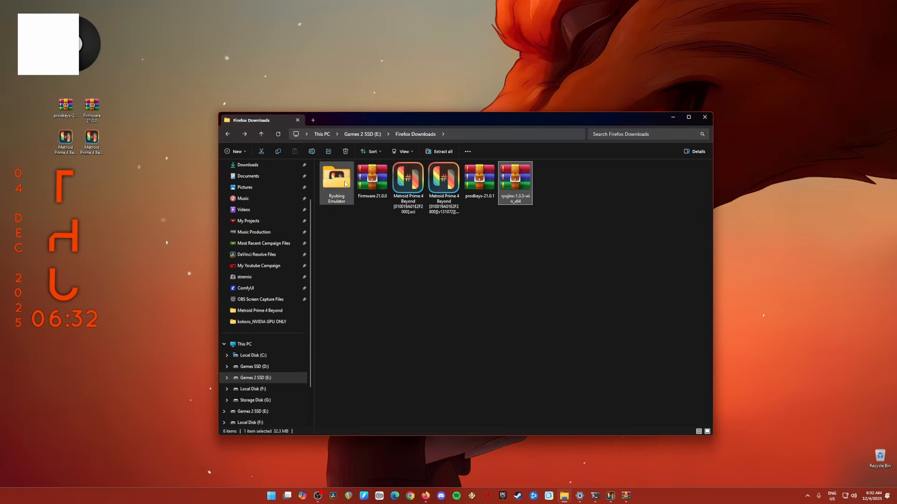
Step: Inspect Ryujinx.exe among the extracted files, then delete the Ryubing Emulator folder from Downloads
double_click(336, 177)
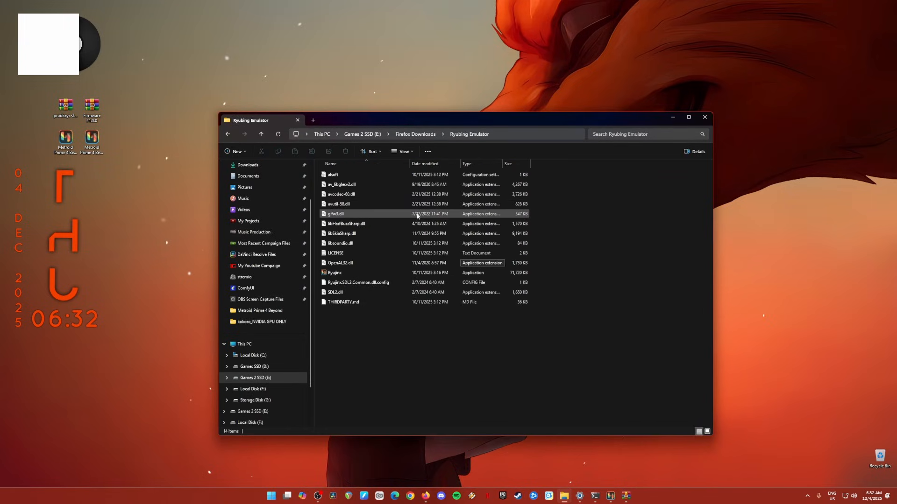
left_click(333, 272)
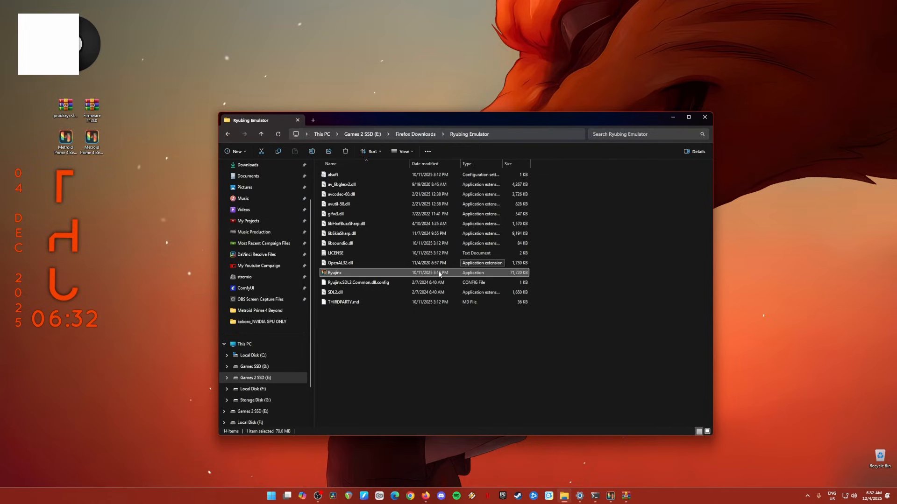
left_click(228, 134)
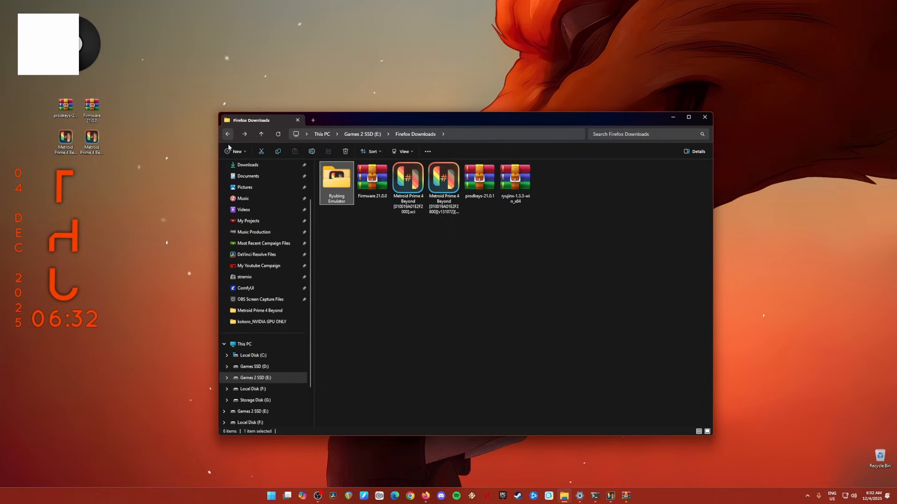
left_click(372, 178)
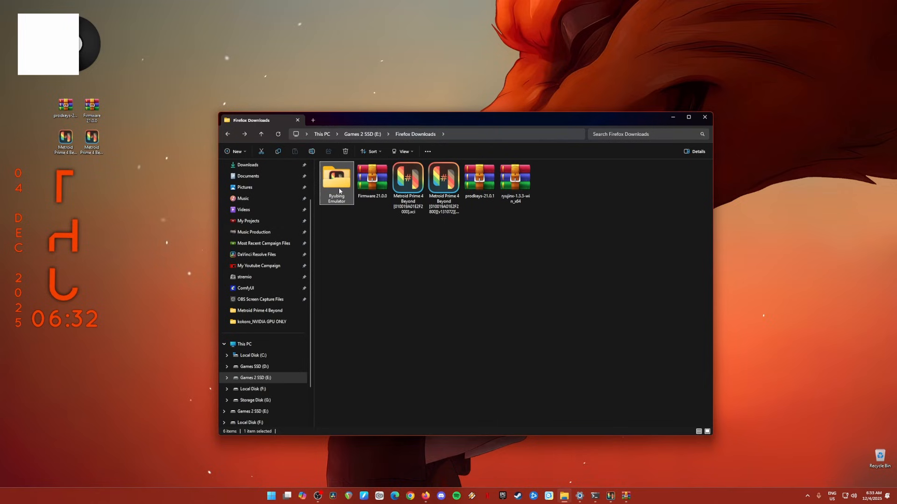
mouse_move(353, 208)
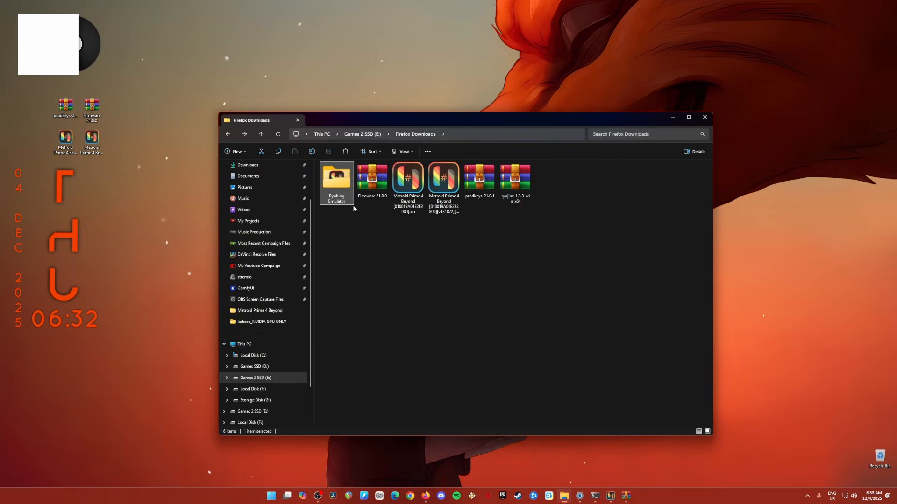
mouse_move(351, 209)
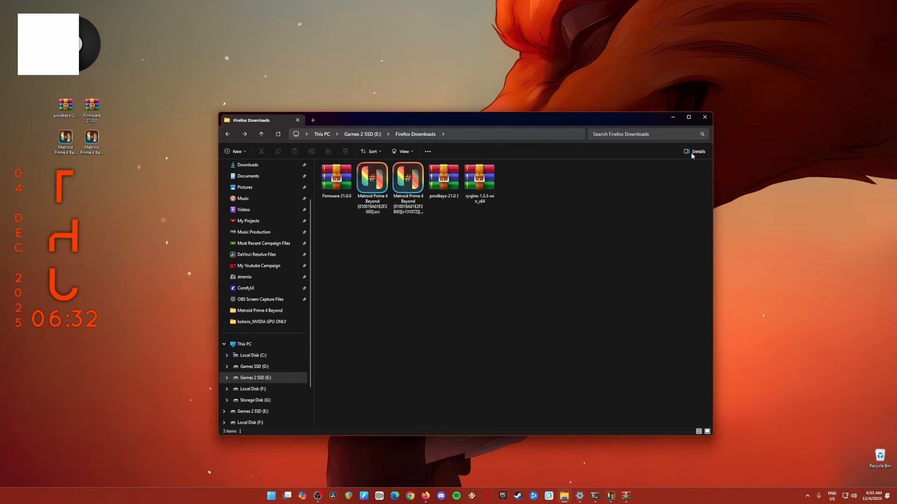
double_click(479, 177)
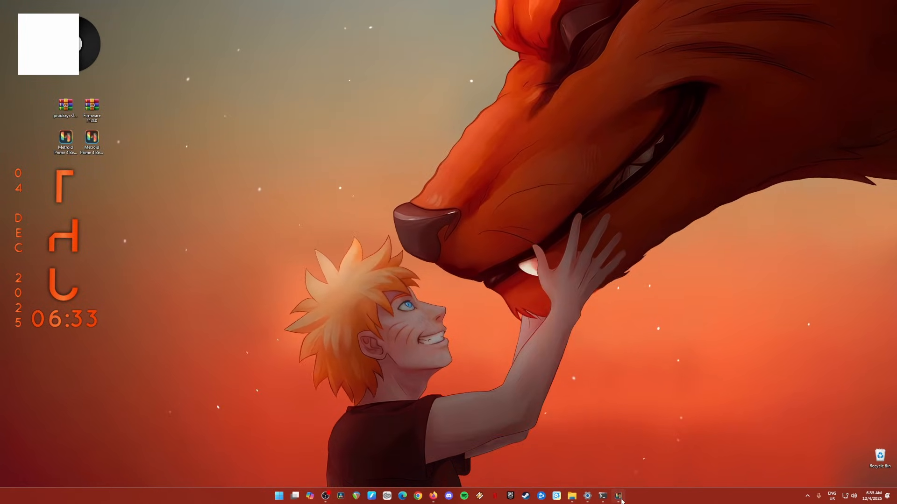
Step: Launch Ryujinx from the taskbar and show its library listing the three Metroid games
left_click(617, 495)
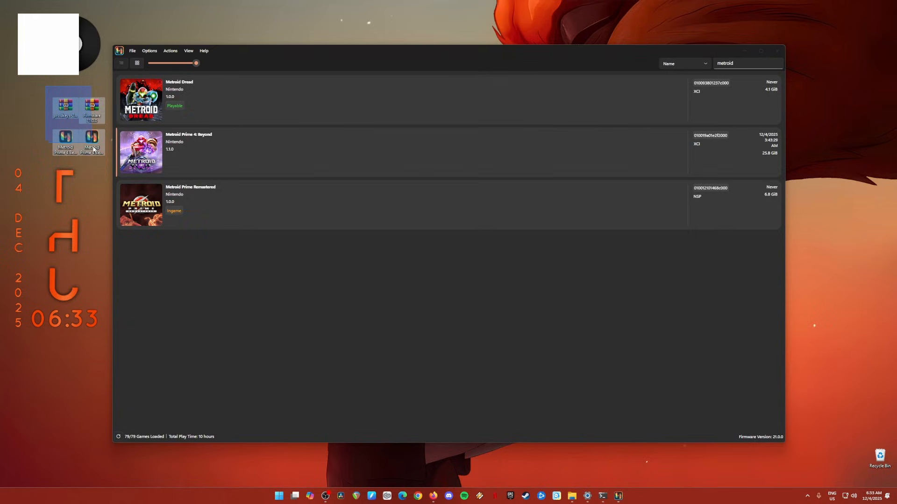
left_click(36, 95)
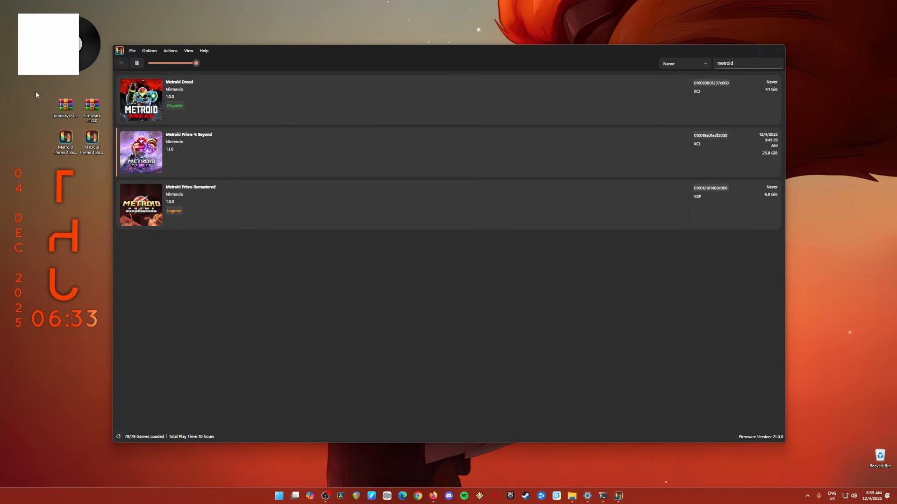
left_click(64, 105)
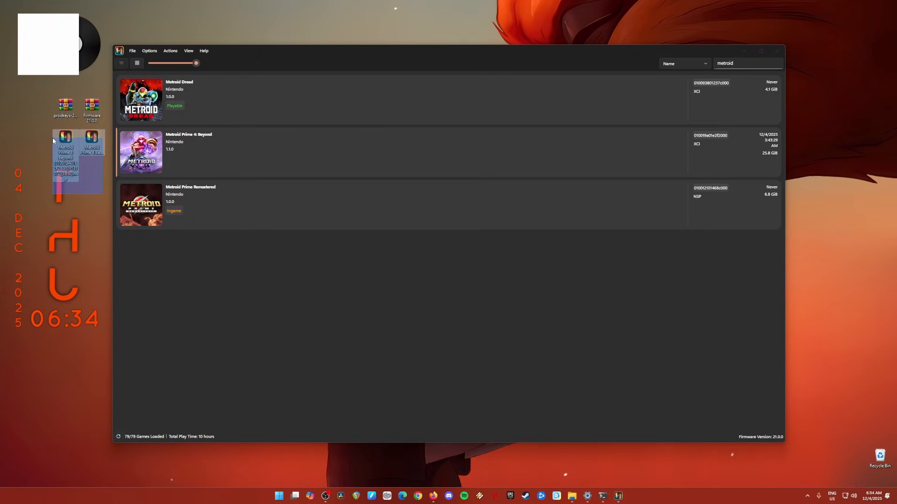
mouse_move(65, 143)
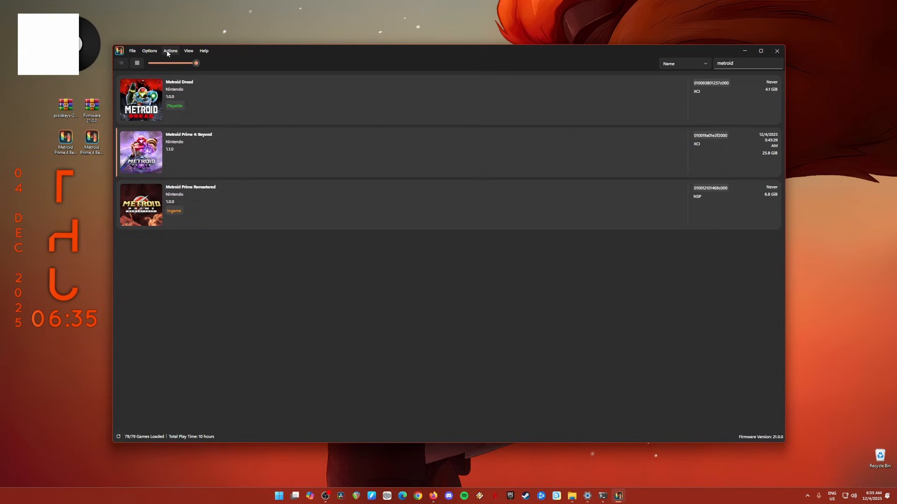
Step: Start Install Keys (.KEYS) from Actions and pick prod.keys from the keys folder
left_click(170, 51)
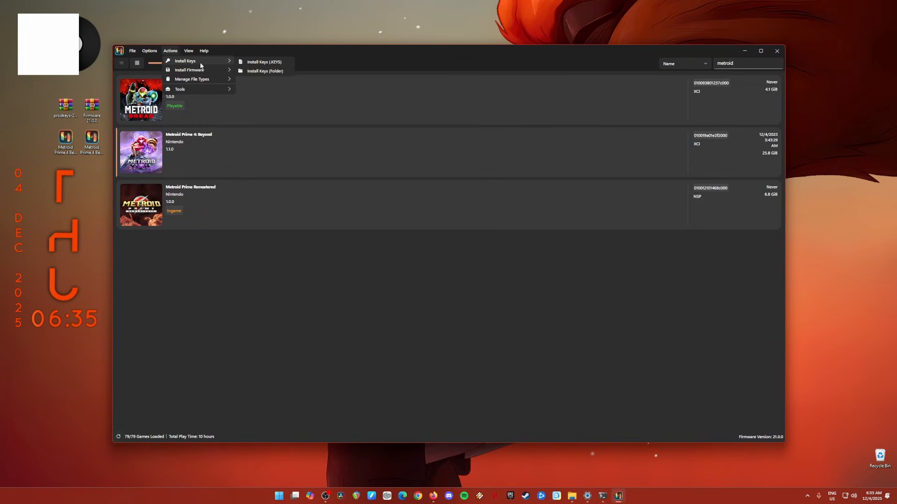
left_click(263, 62)
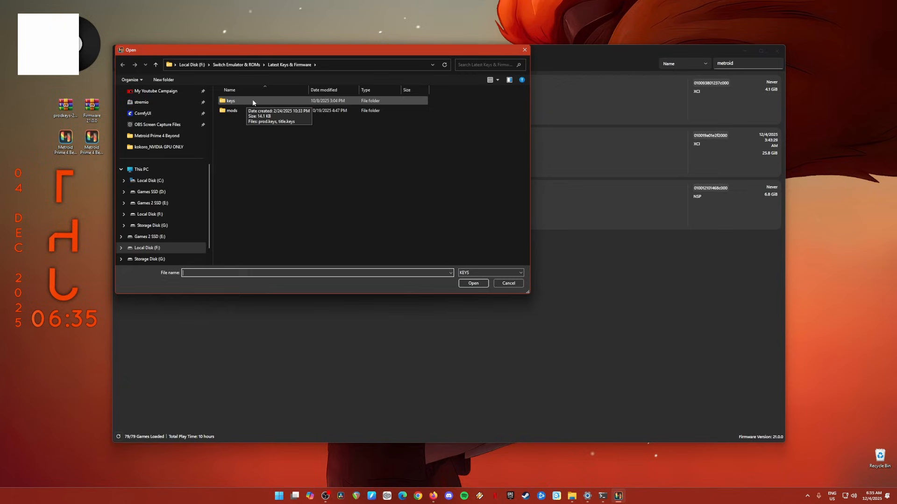
double_click(230, 101)
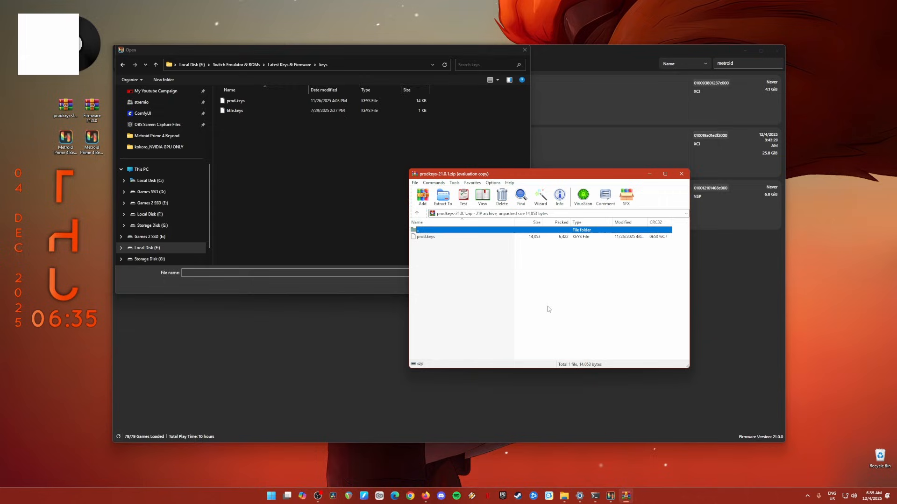
left_click(426, 236)
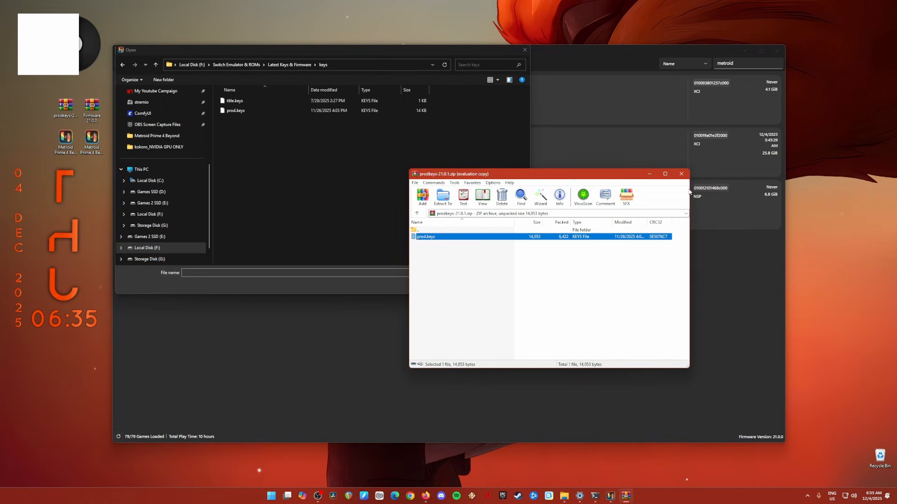
Step: Confirm installing prod.keys as the new keys and acknowledge the success message
left_click(235, 110)
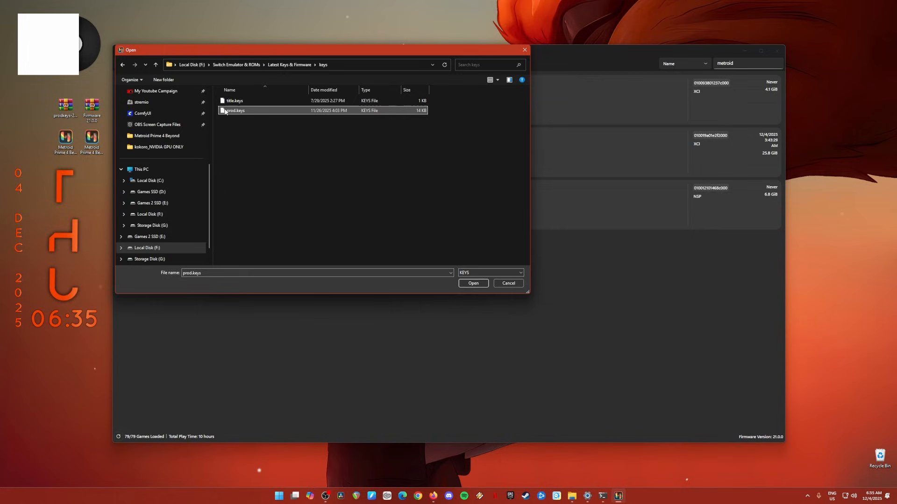
left_click(473, 284)
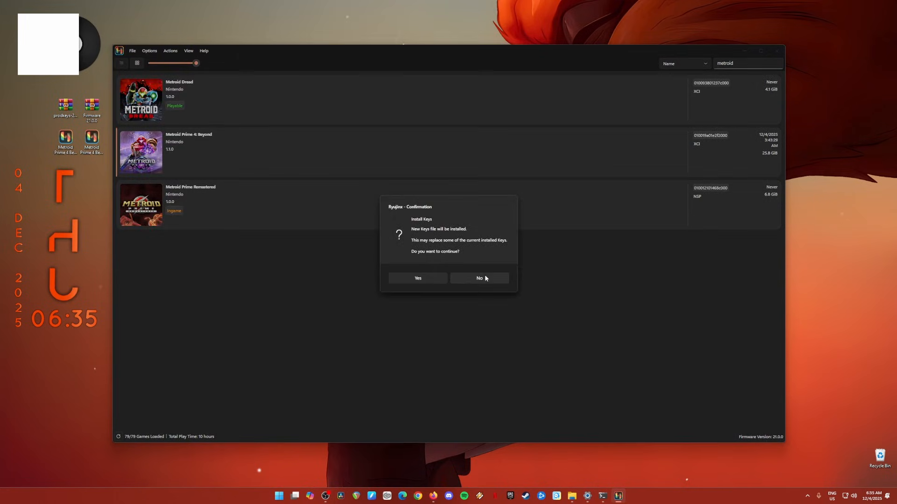
left_click(417, 279)
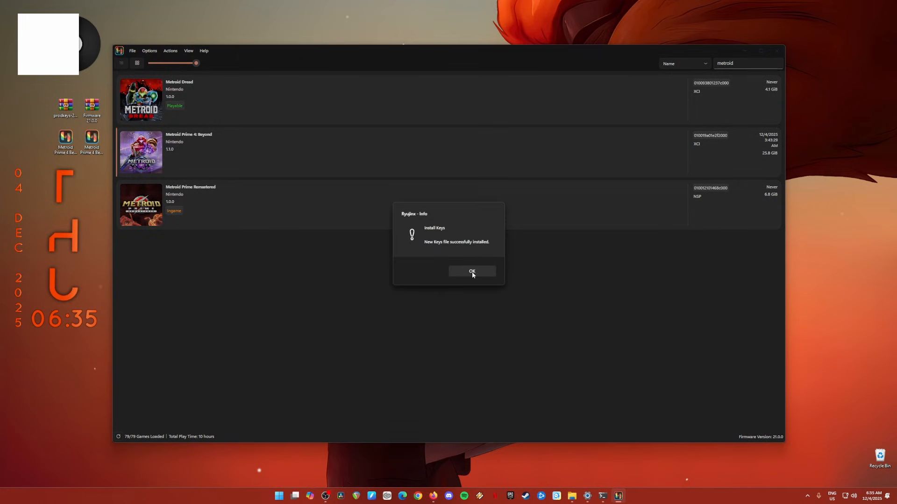
left_click(470, 271)
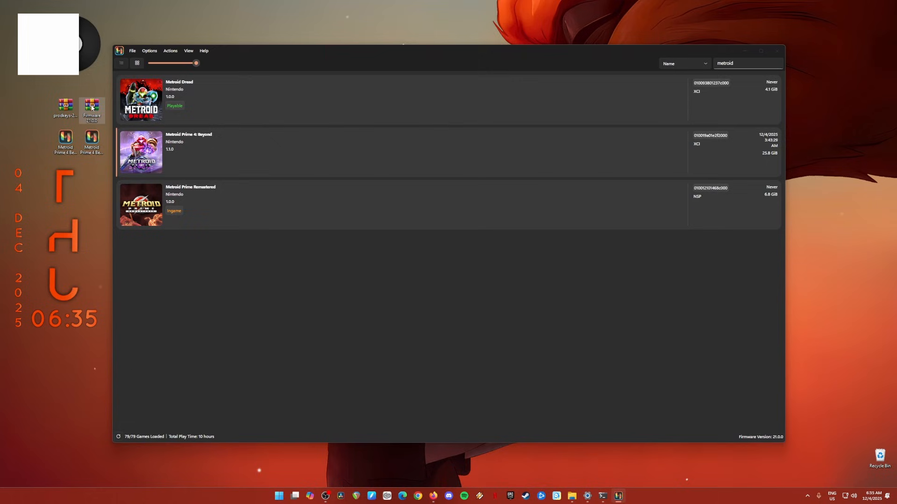
Step: Install system firmware from the Firmware 21.0.0 archive via Actions, confirming the version replacement
left_click(170, 50)
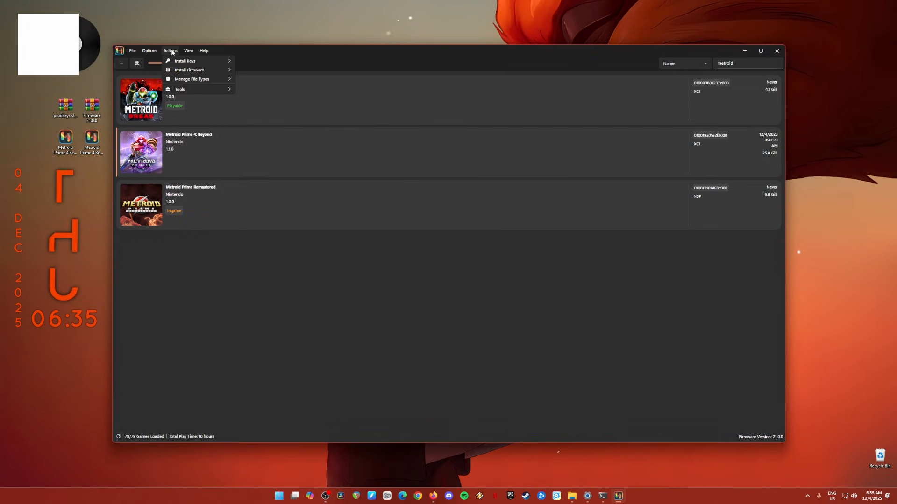
mouse_move(189, 69)
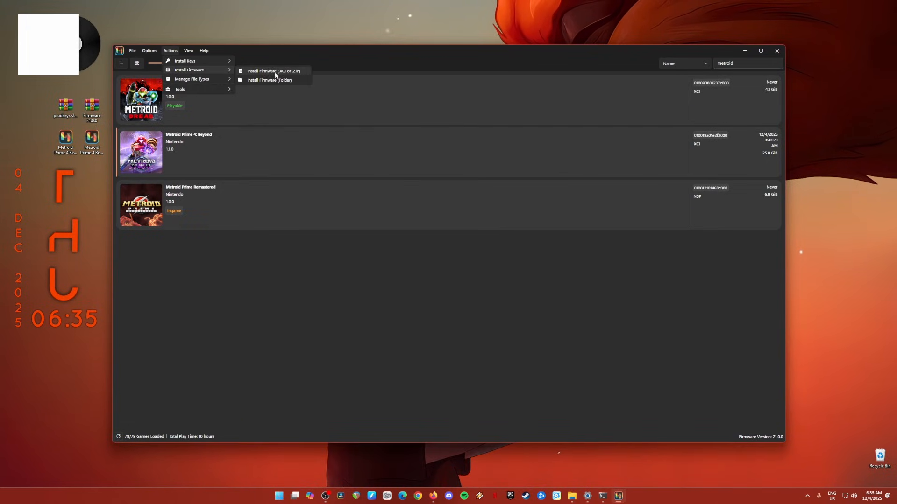
left_click(272, 70)
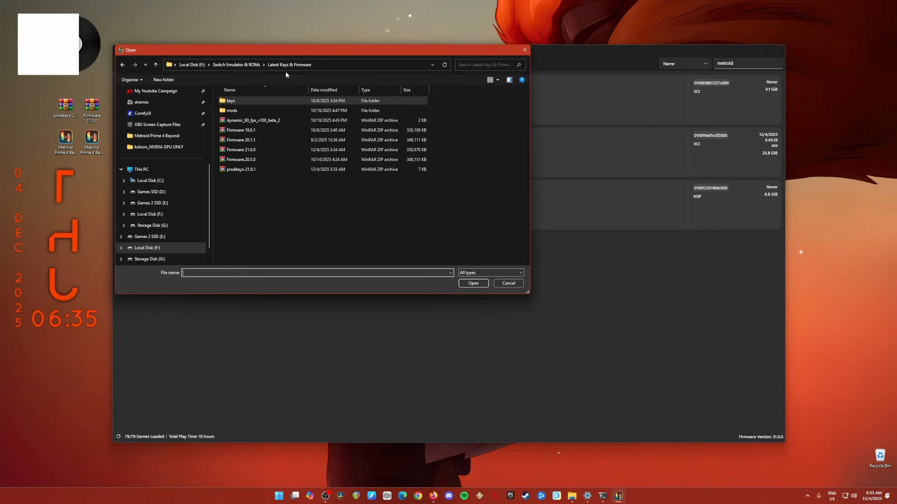
left_click(240, 150)
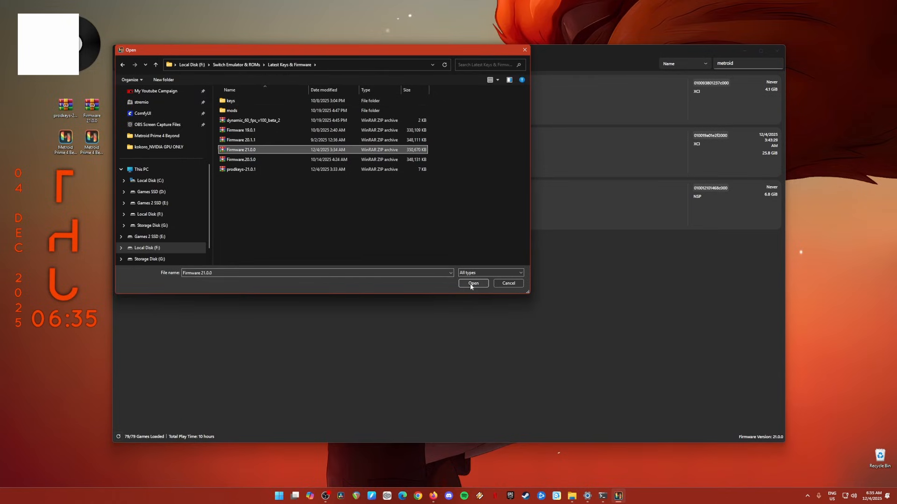
left_click(473, 284)
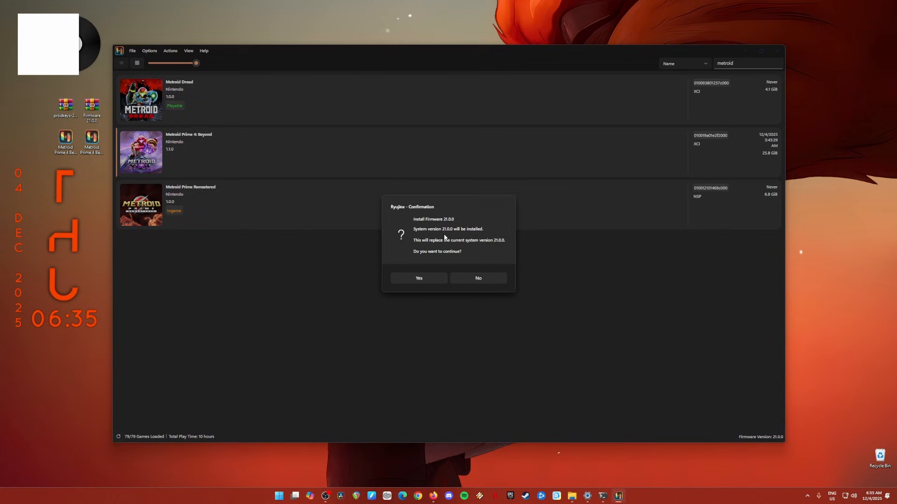
left_click(419, 279)
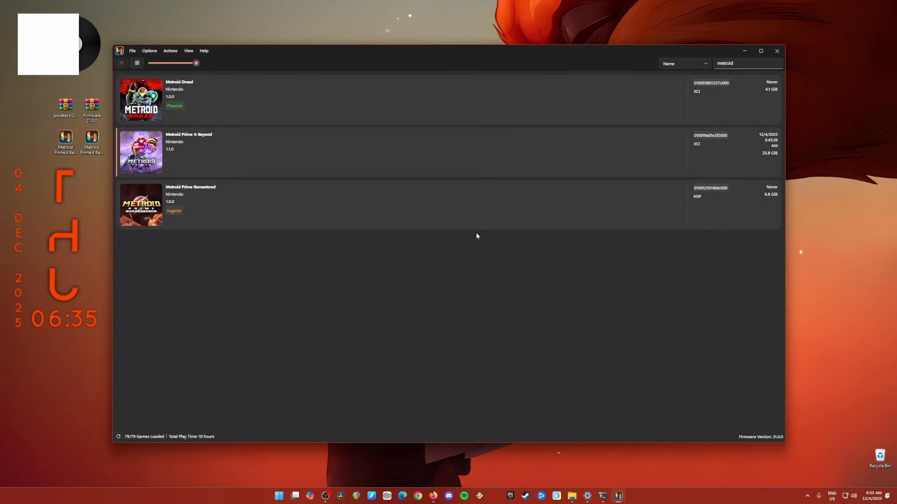
mouse_move(781, 442)
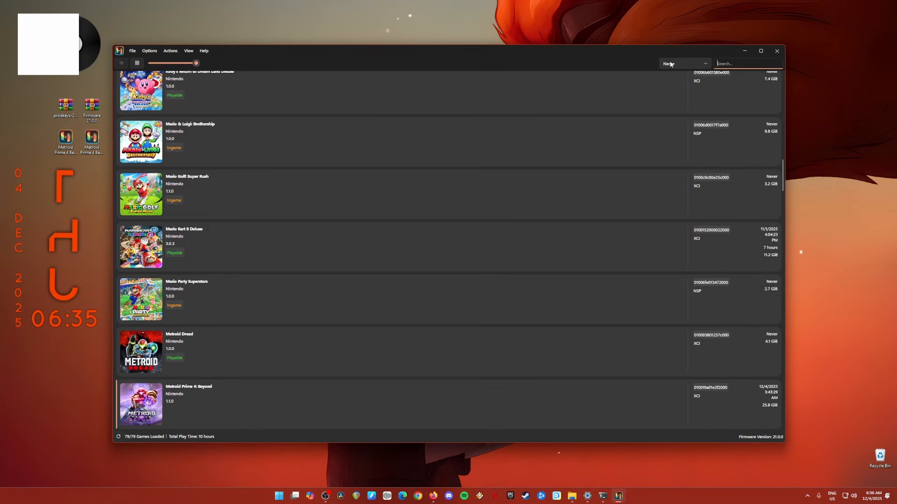
Step: Filter the game library to 'met' to list the Metroid titles again
type("metroid")
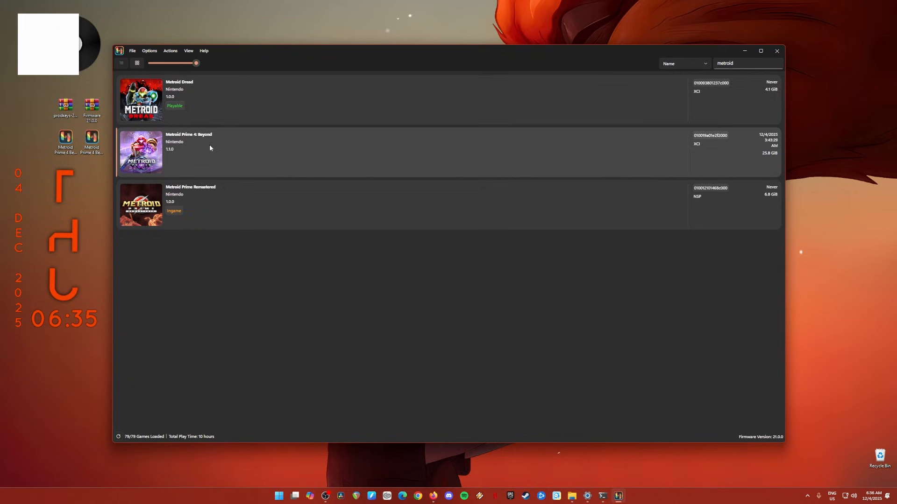
mouse_move(212, 163)
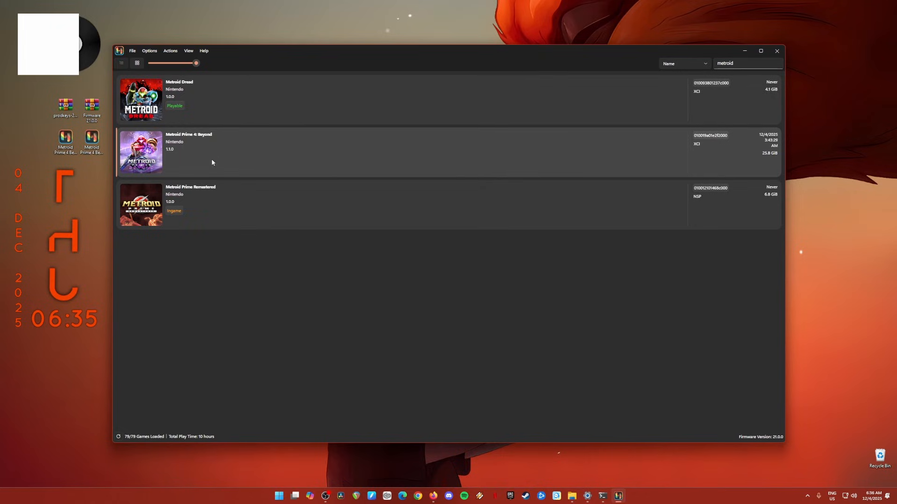
mouse_move(207, 168)
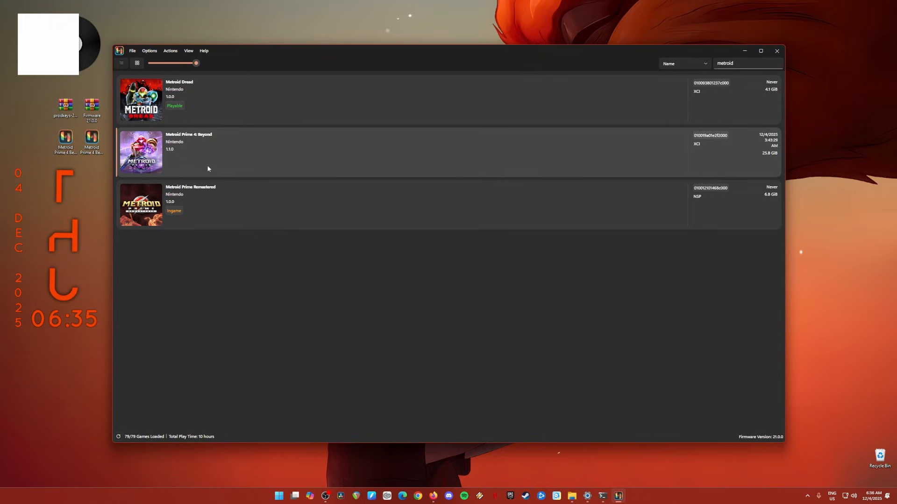
mouse_move(216, 170)
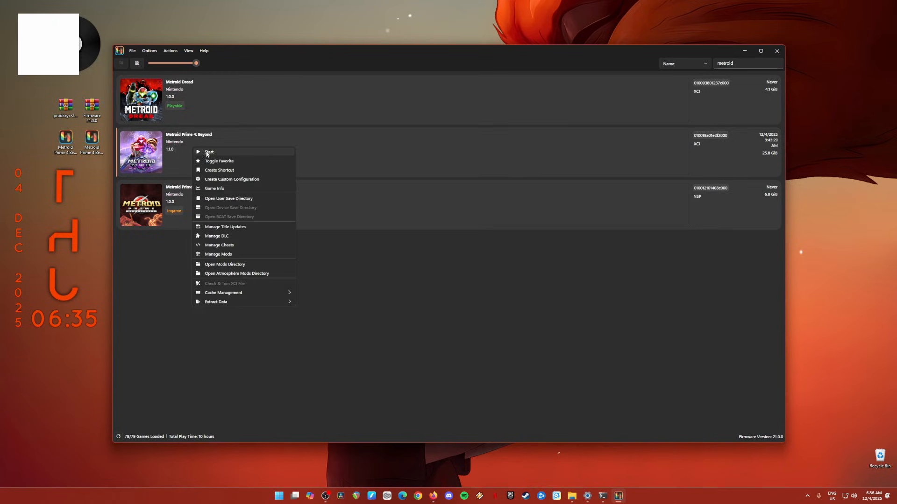
mouse_move(225, 226)
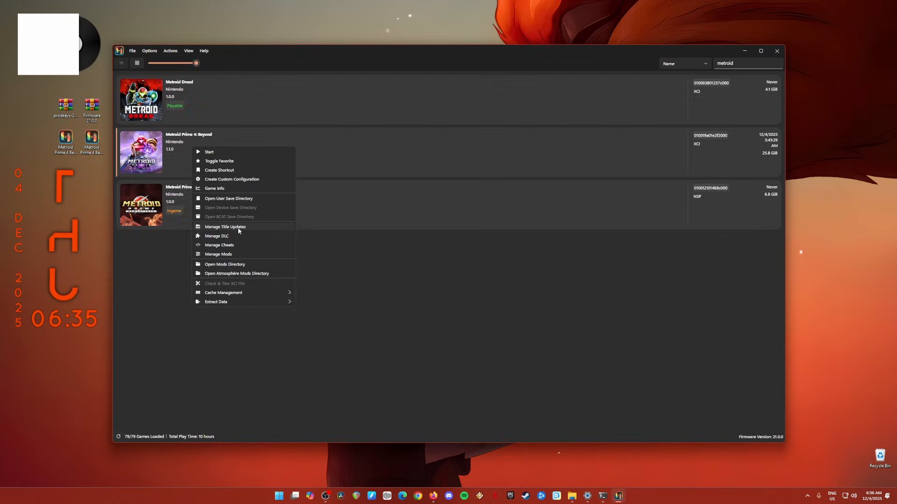
Step: In Manage Title Updates for Metroid Prime 4: Beyond, cancel adding a file and save with Version 1.1.0
left_click(225, 226)
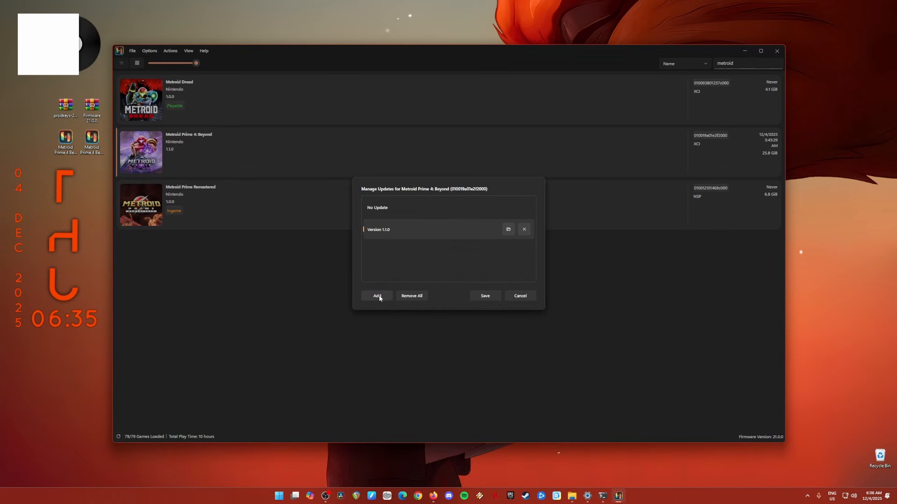
left_click(377, 296)
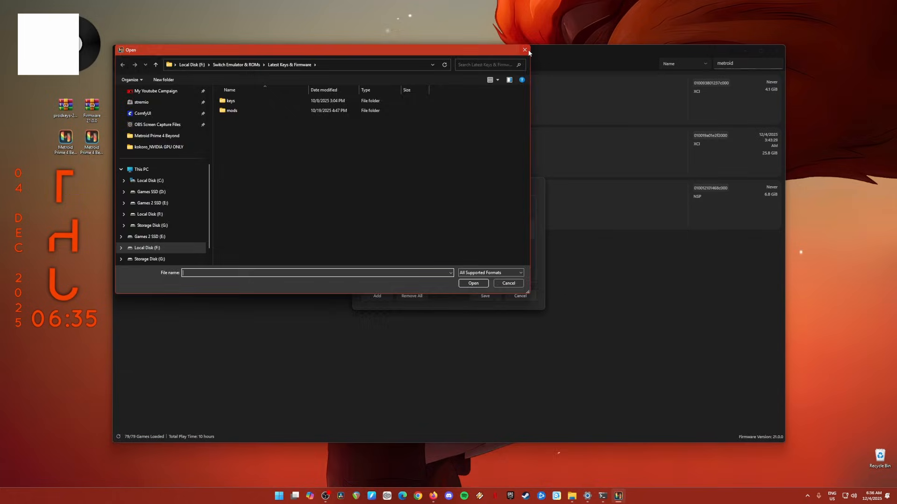
left_click(523, 50)
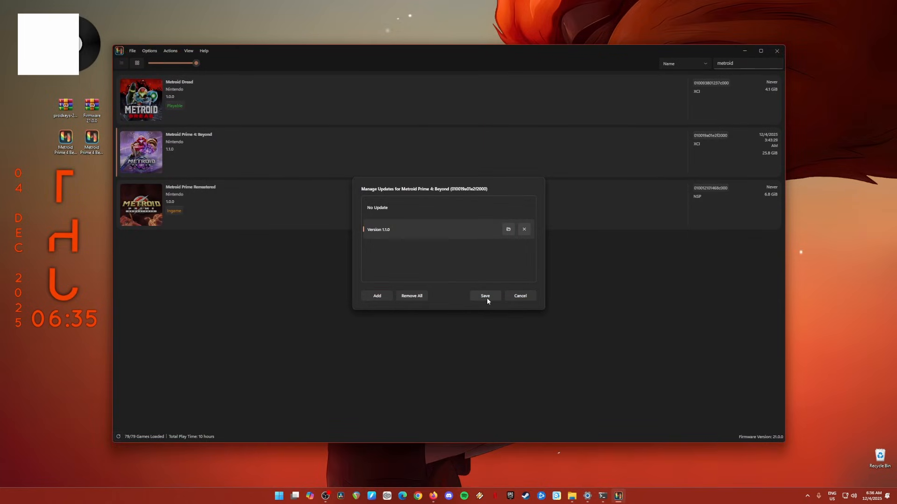
left_click(485, 296)
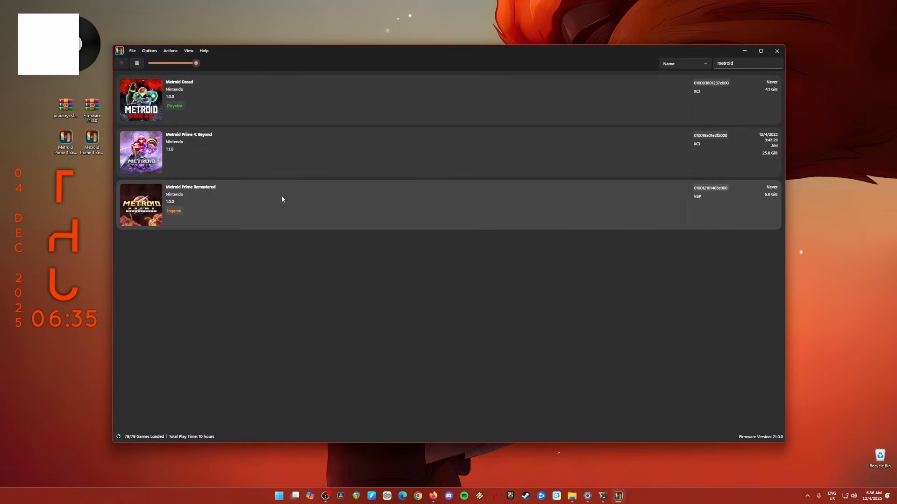
mouse_move(272, 215)
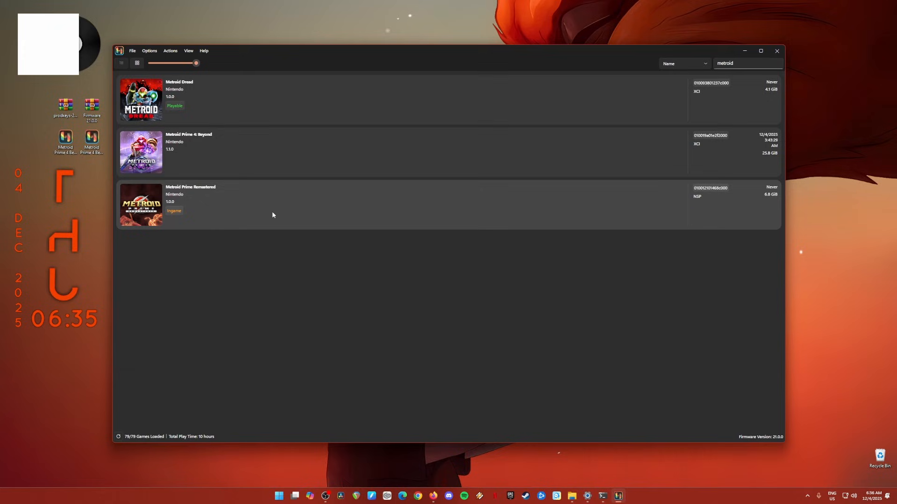
mouse_move(269, 230)
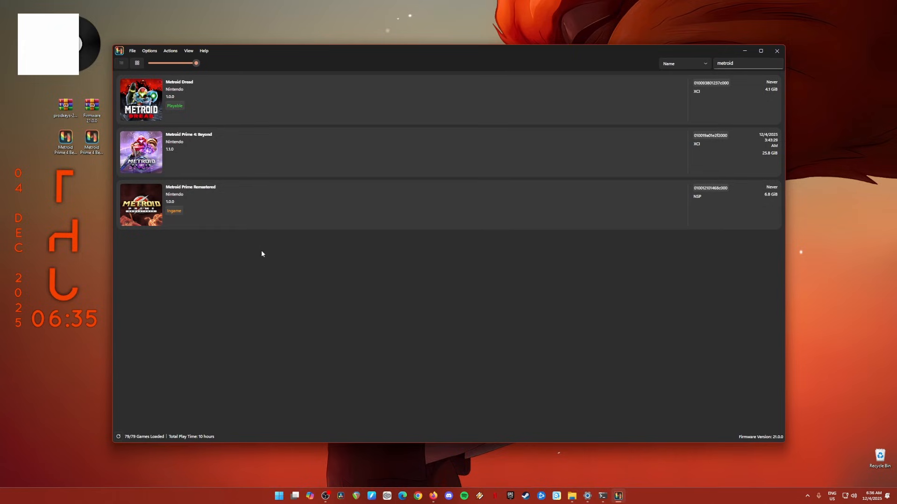
mouse_move(262, 253)
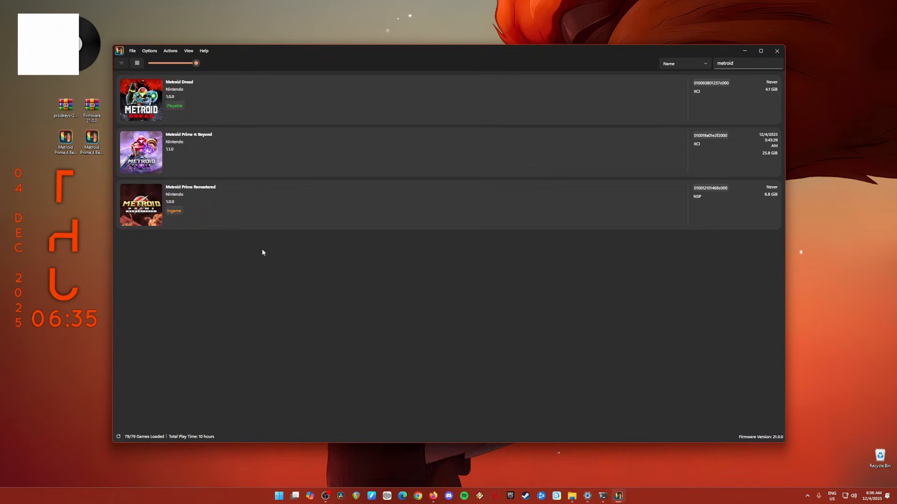
mouse_move(249, 246)
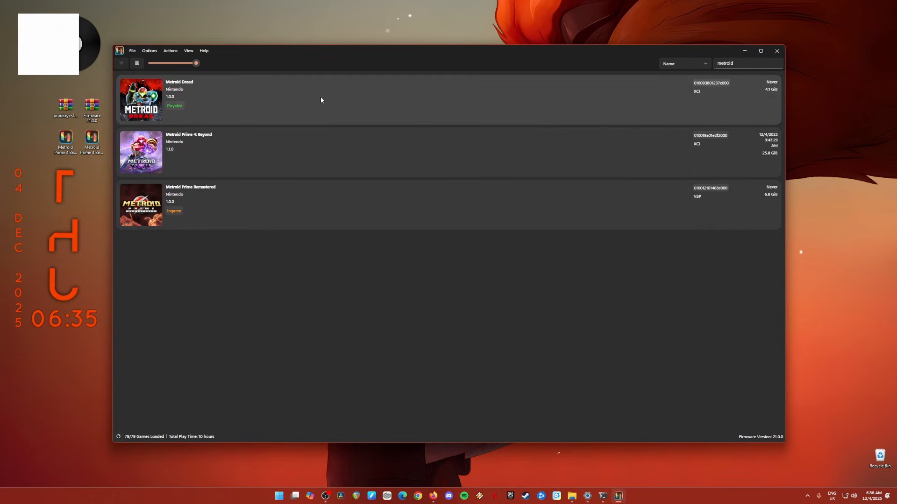
Step: Bring up Options > Settings and switch from the Interface page to the Input page
left_click(150, 50)
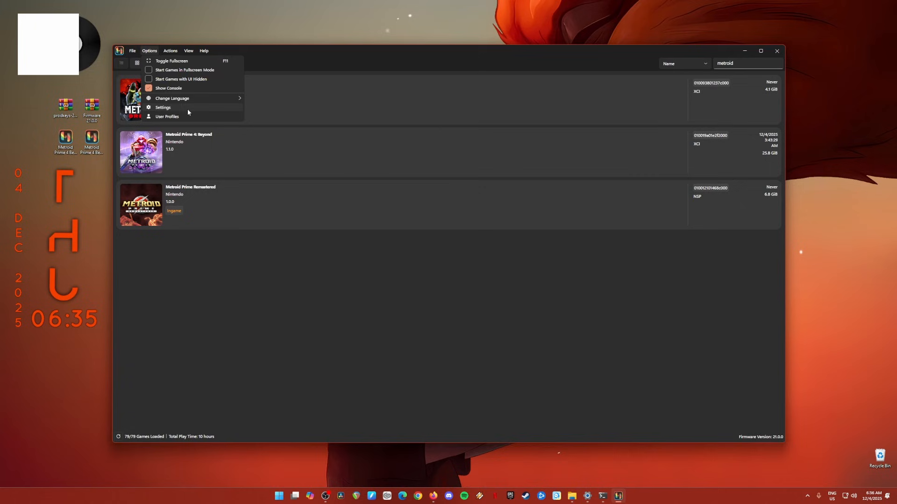
left_click(163, 108)
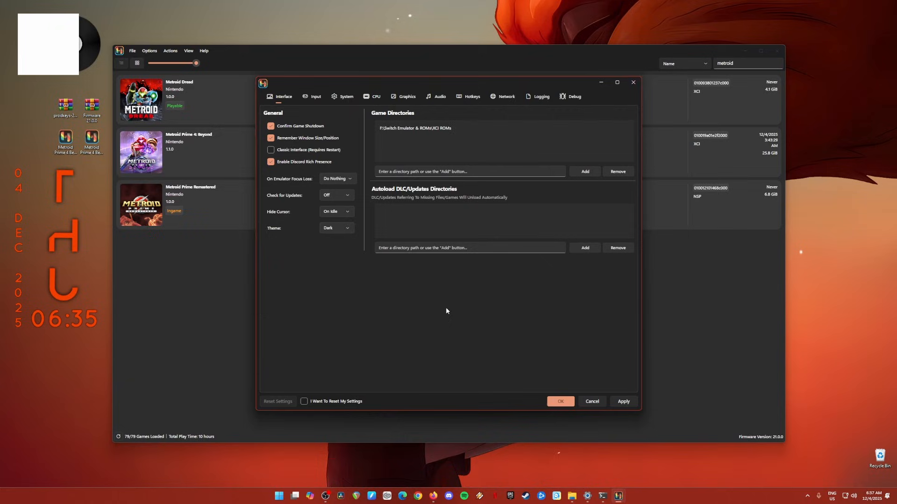
mouse_move(279, 106)
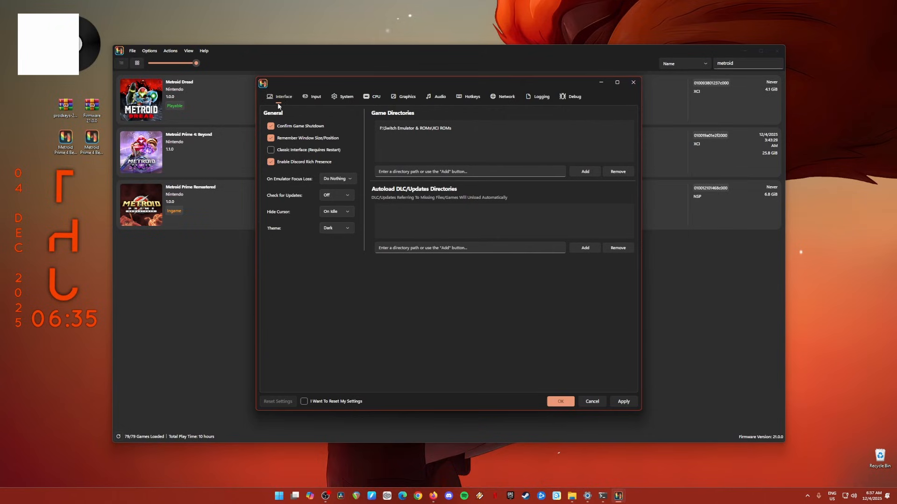
mouse_move(360, 215)
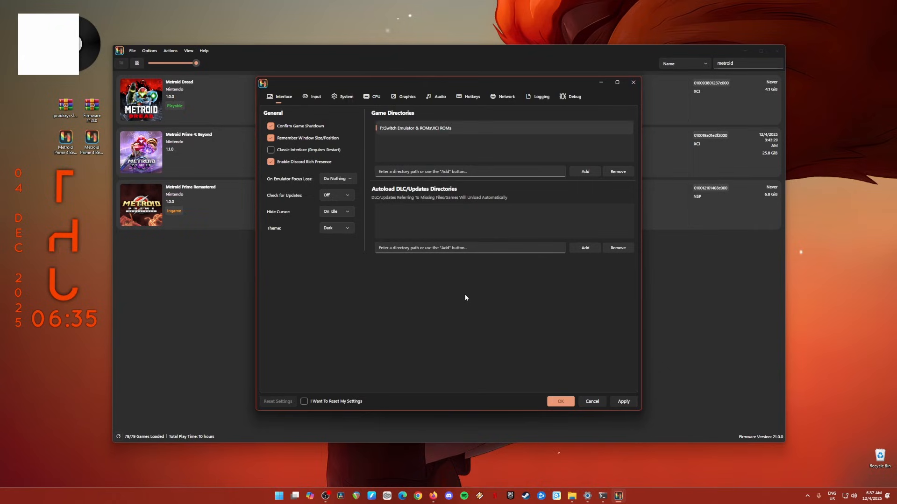
mouse_move(483, 315)
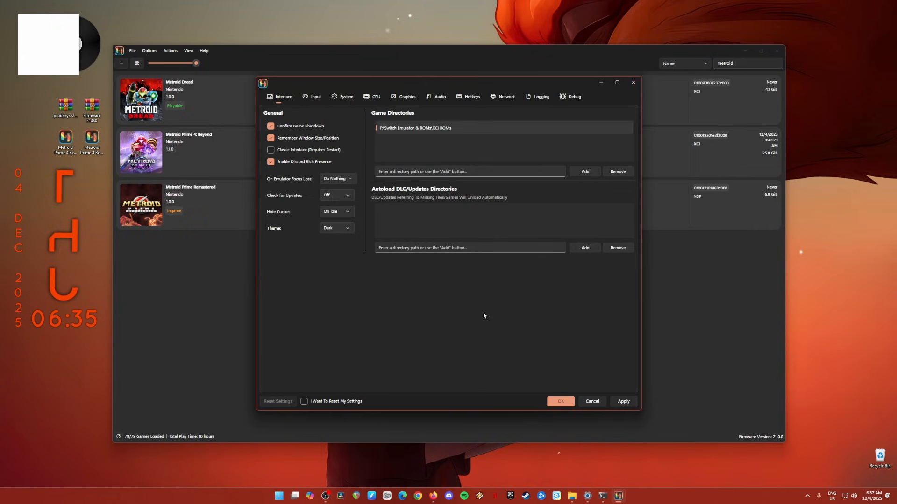
left_click(315, 96)
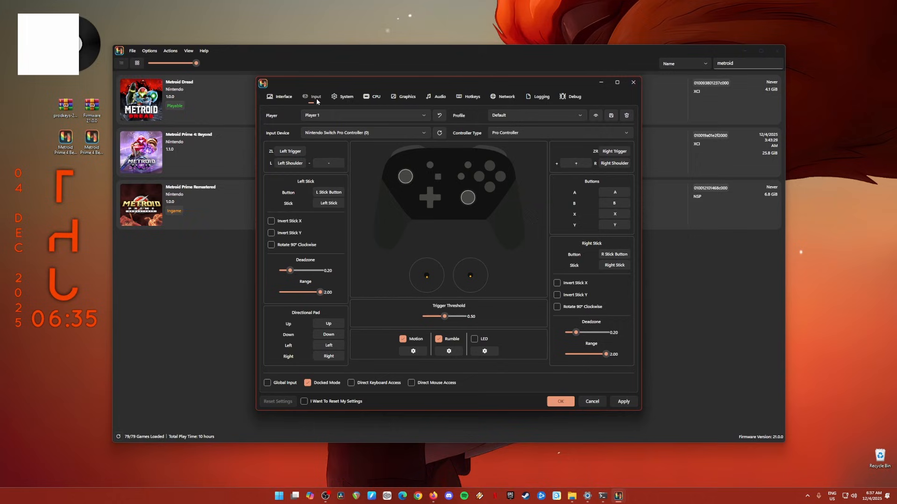
mouse_move(401, 176)
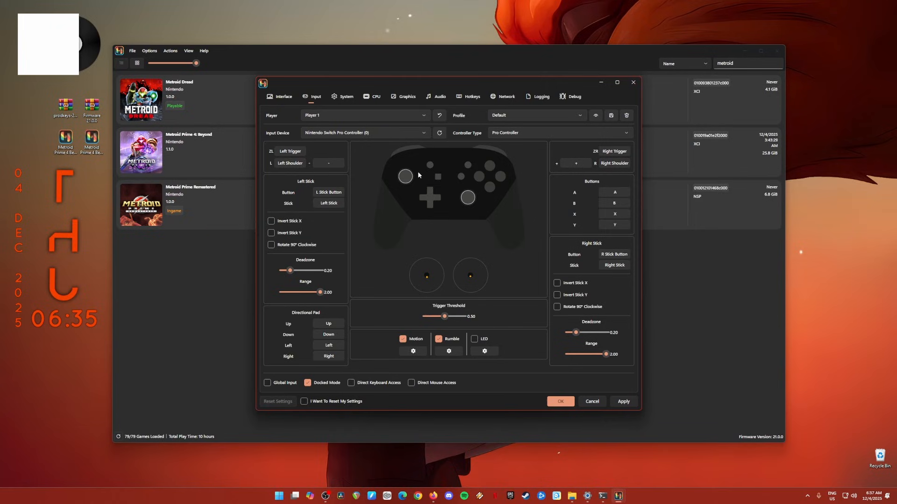
mouse_move(490, 235)
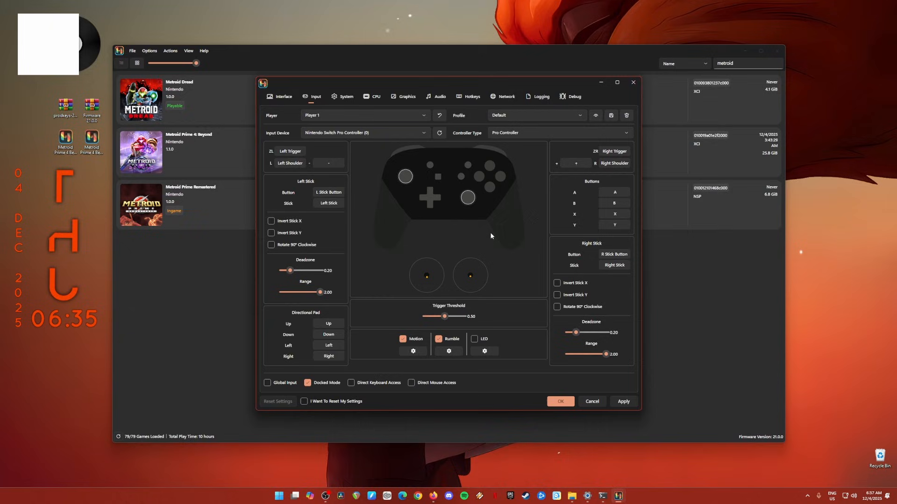
mouse_move(608, 346)
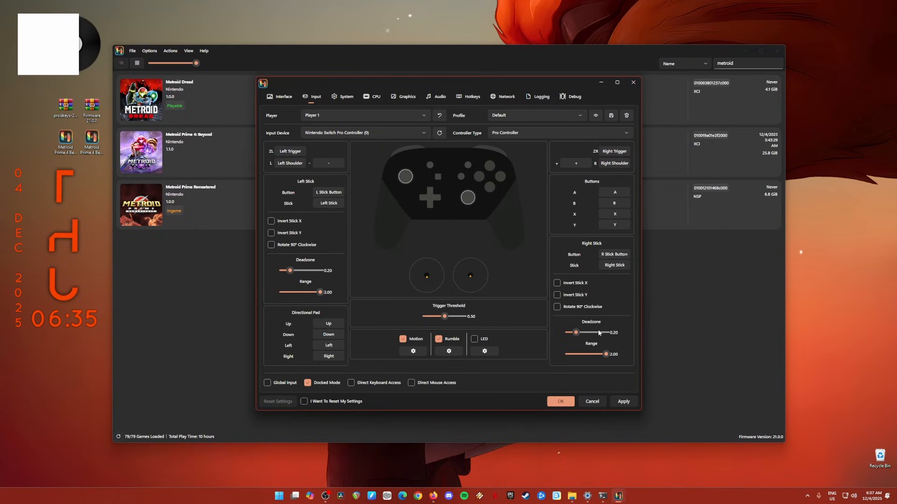
Step: Leave Player 1's Pro Controller mapping as is and move on to the System page
left_click(345, 97)
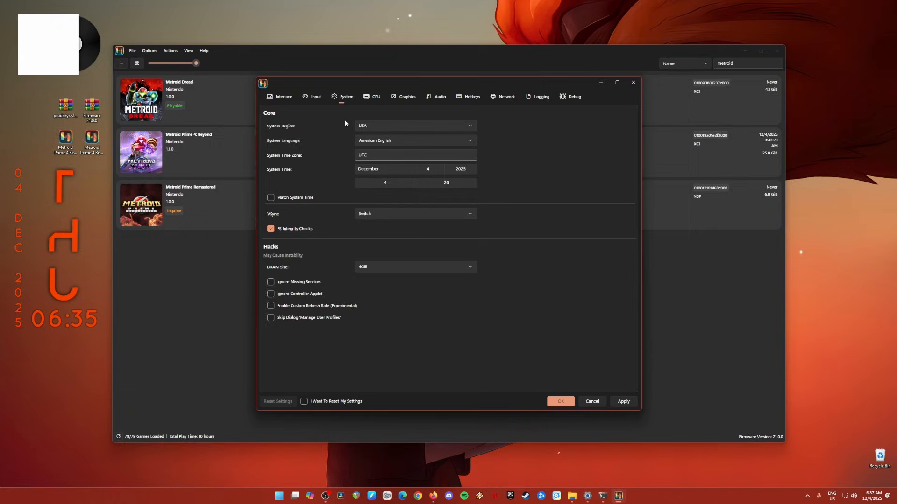
mouse_move(301, 170)
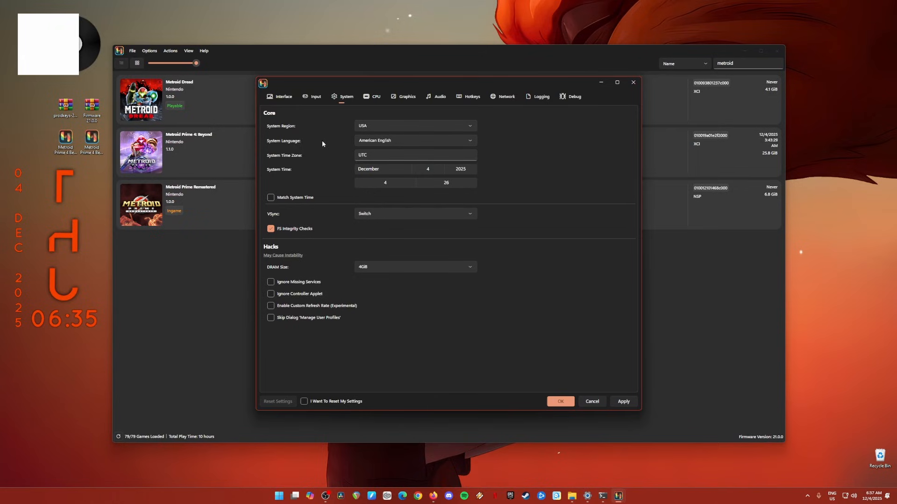
mouse_move(332, 137)
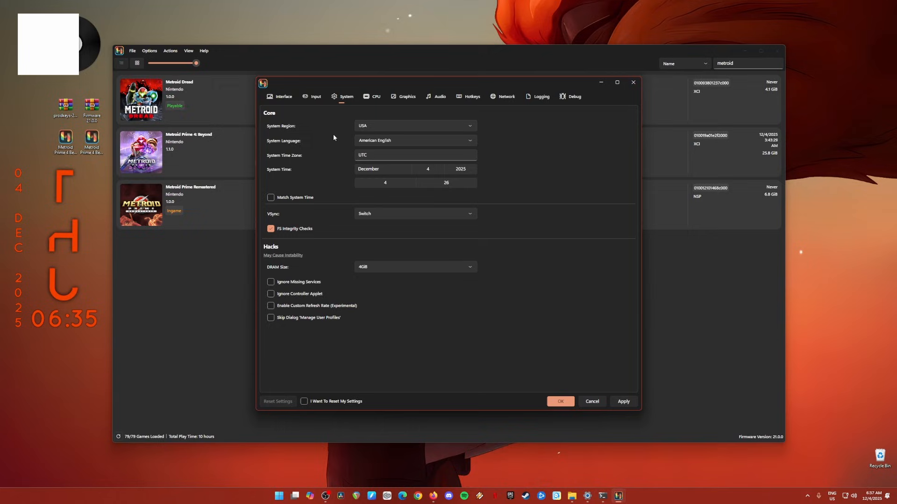
Step: Keep USA region, American English and 4GB DRAM on the System page, then go to the CPU page
left_click(414, 213)
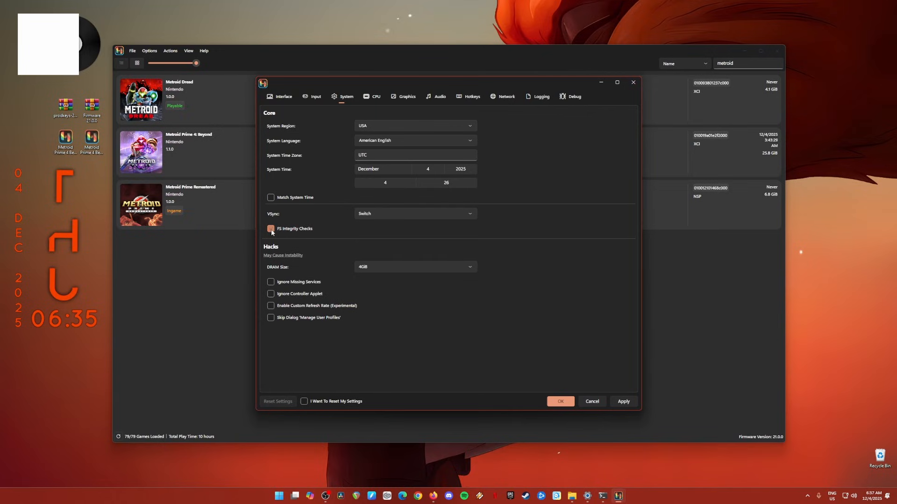
left_click(271, 229)
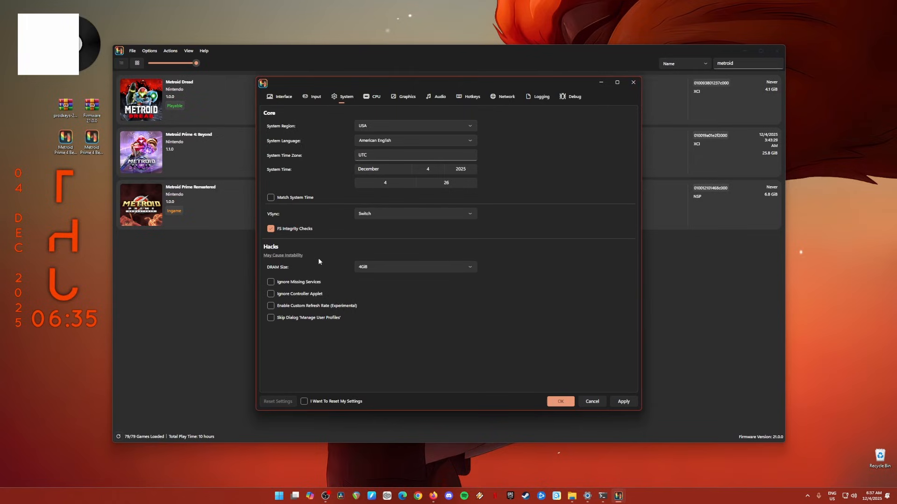
left_click(374, 96)
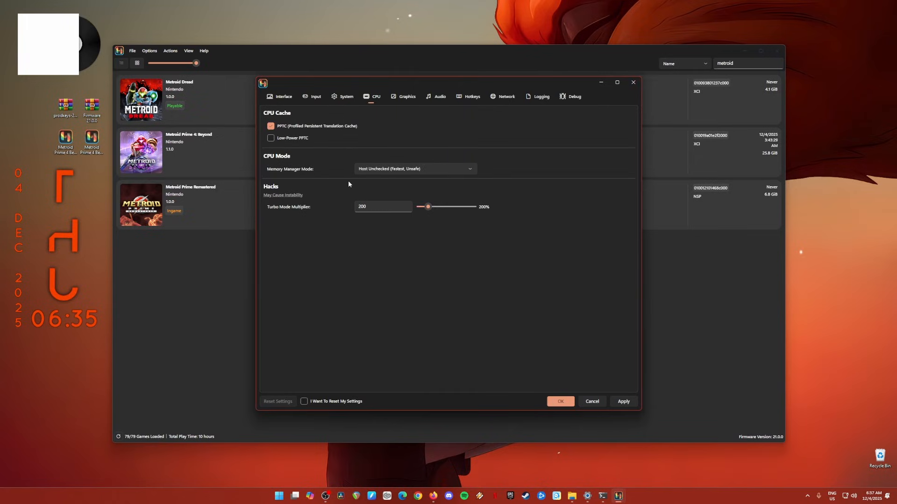
left_click(271, 126)
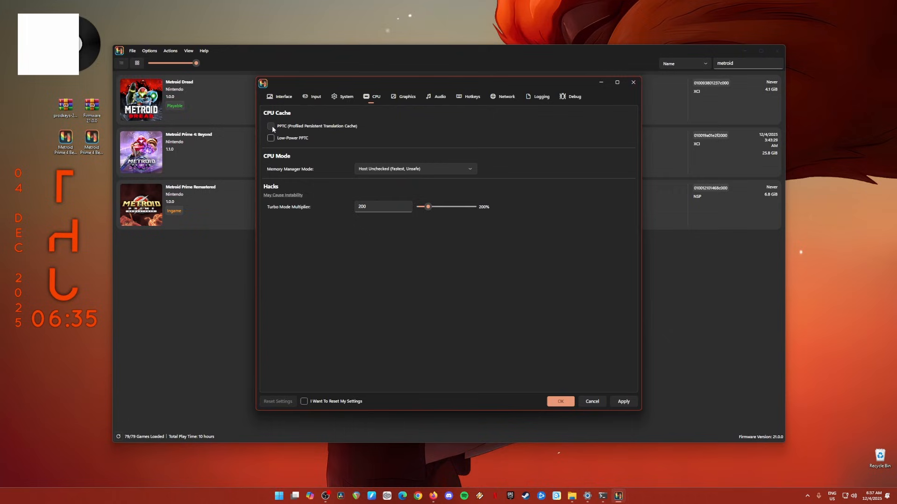
left_click(271, 126)
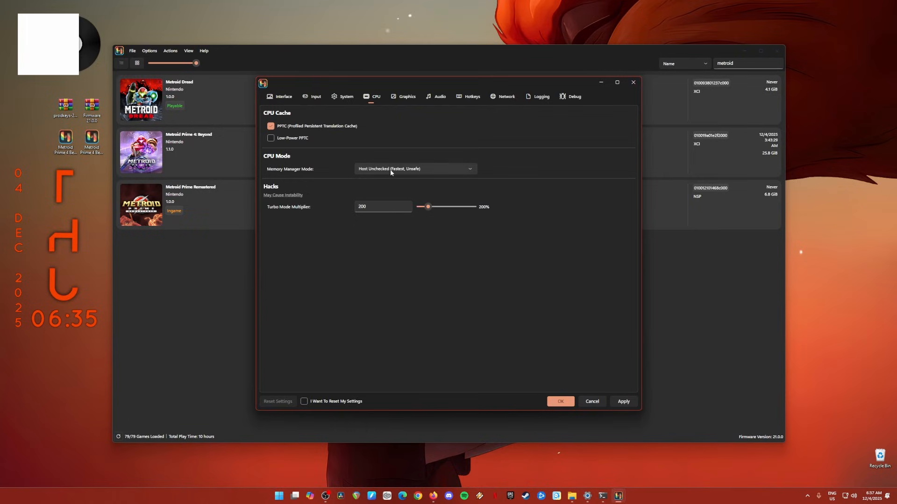
mouse_move(367, 127)
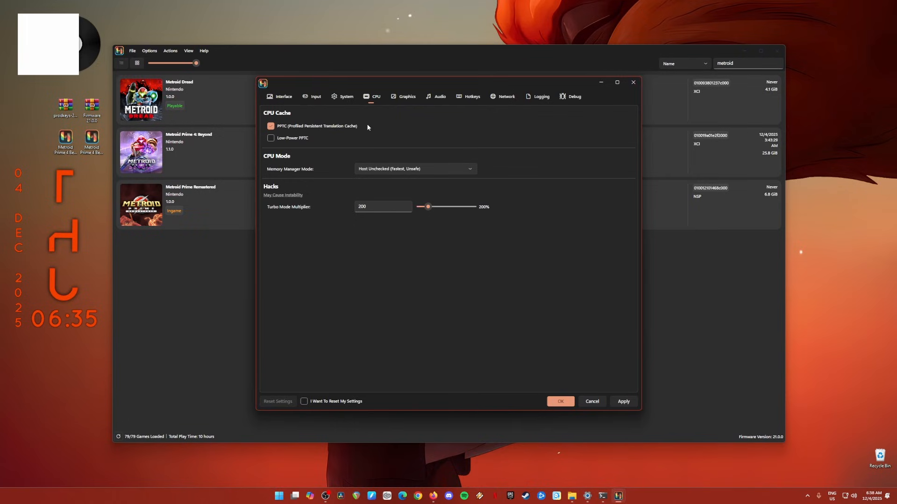
left_click(406, 96)
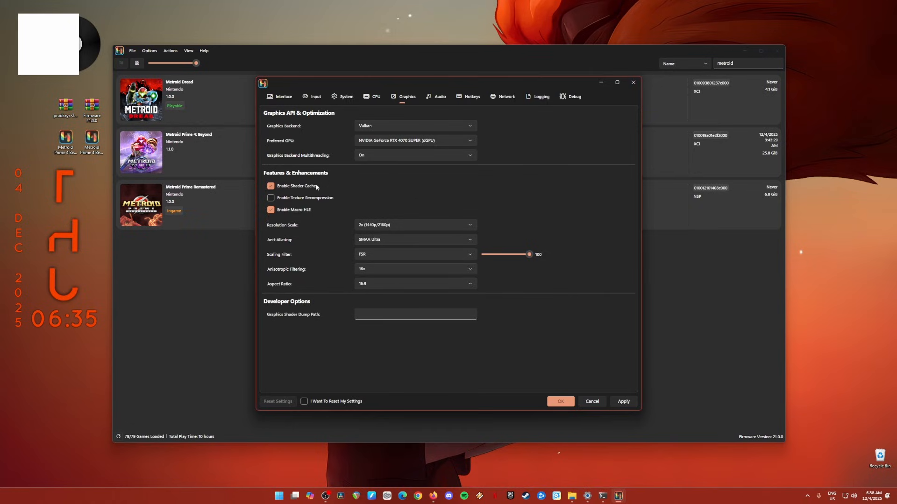
mouse_move(316, 191)
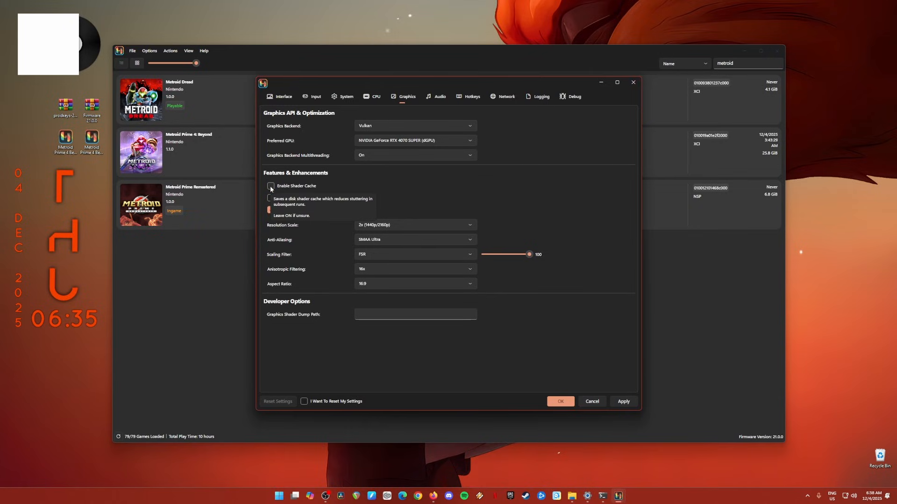
left_click(270, 186)
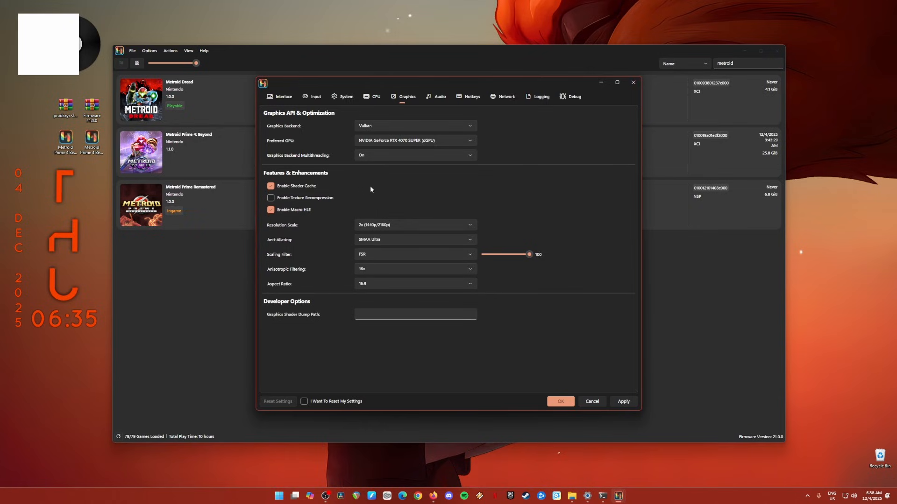
mouse_move(403, 227)
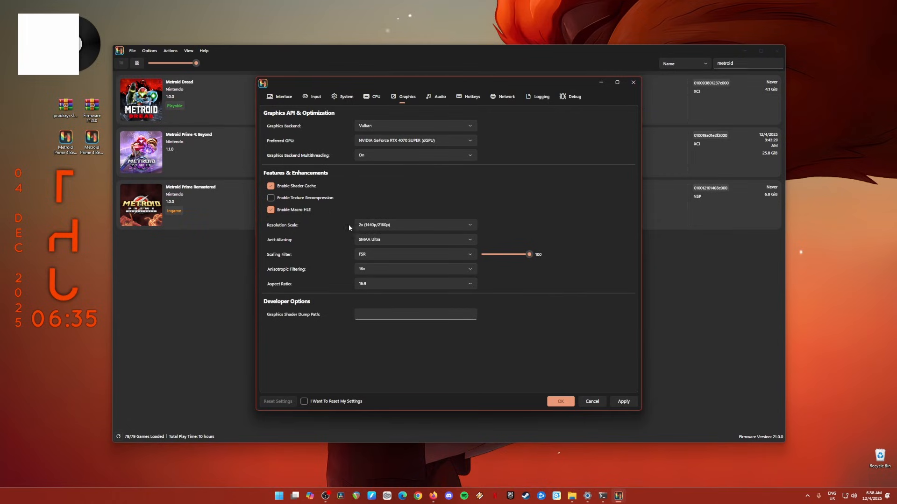
mouse_move(372, 225)
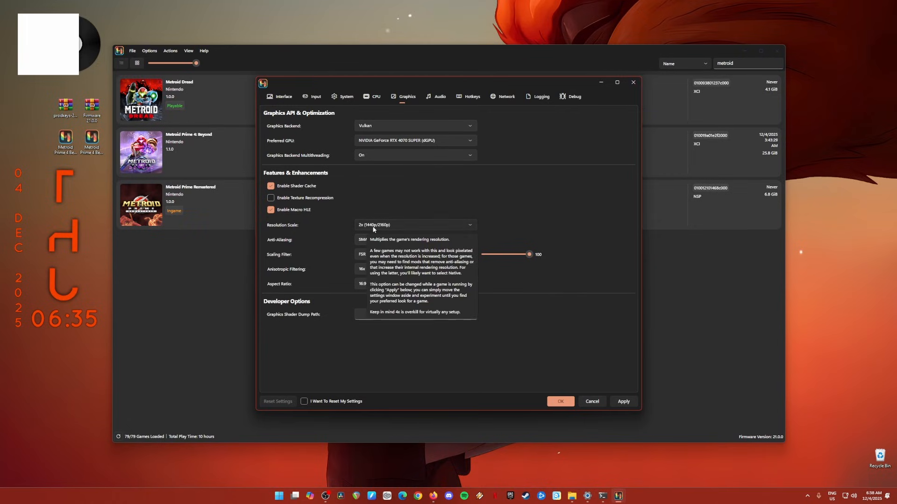
left_click(414, 224)
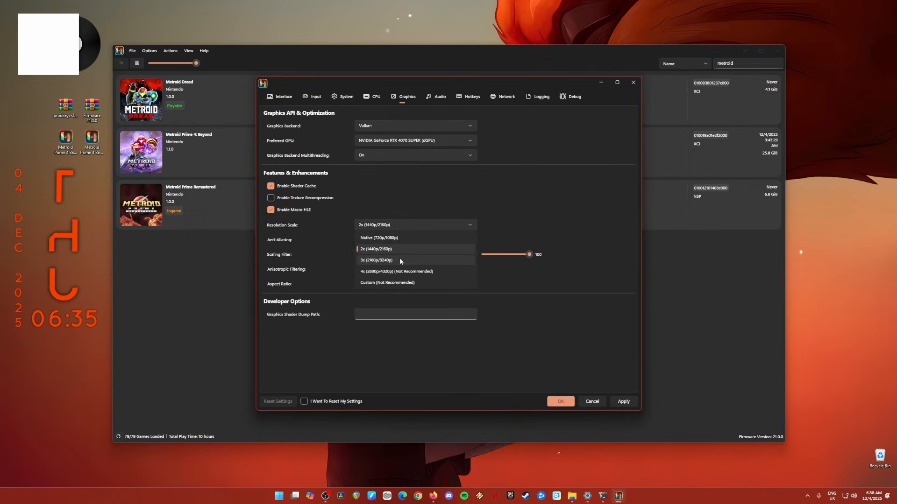
mouse_move(415, 260)
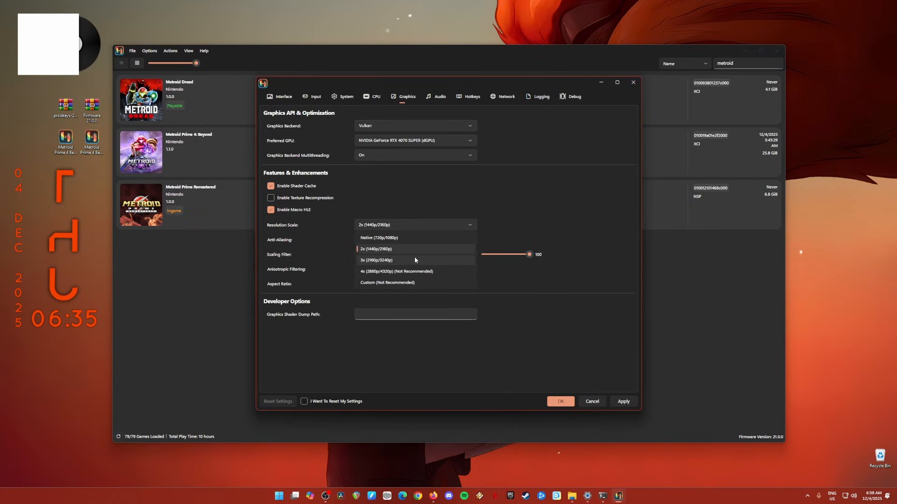
mouse_move(377, 239)
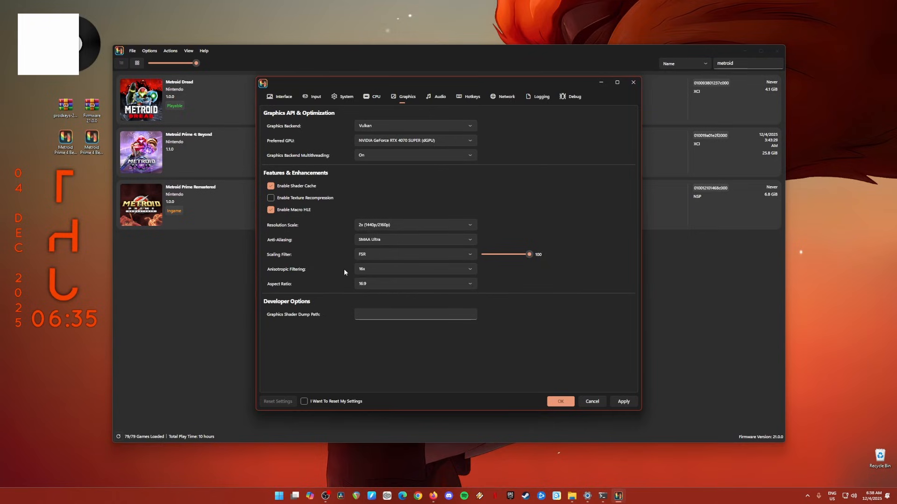
mouse_move(464, 277)
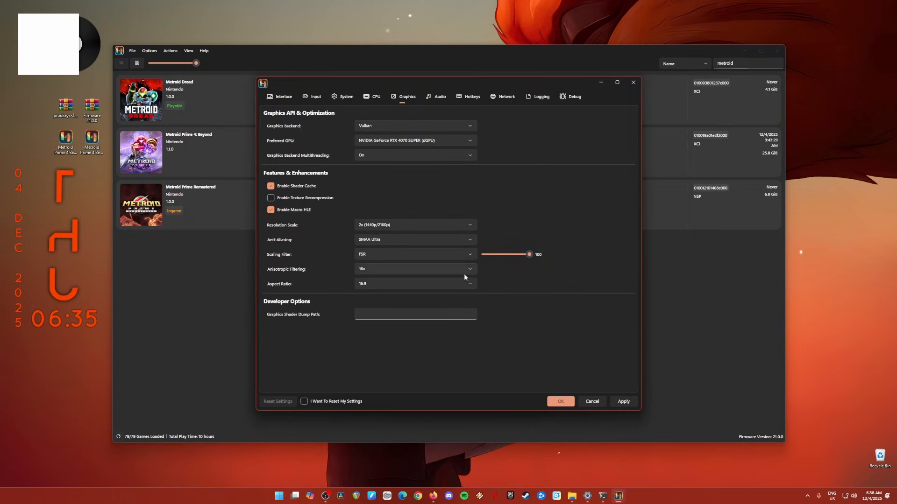
mouse_move(509, 279)
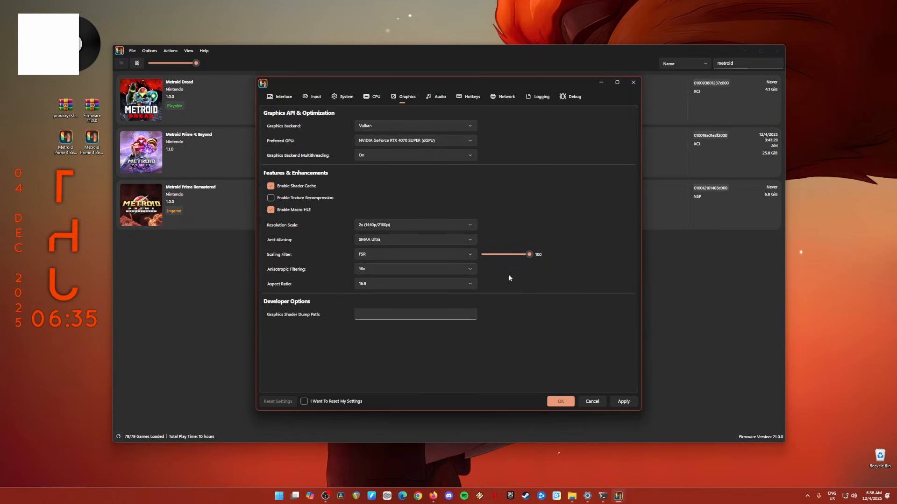
left_click(414, 239)
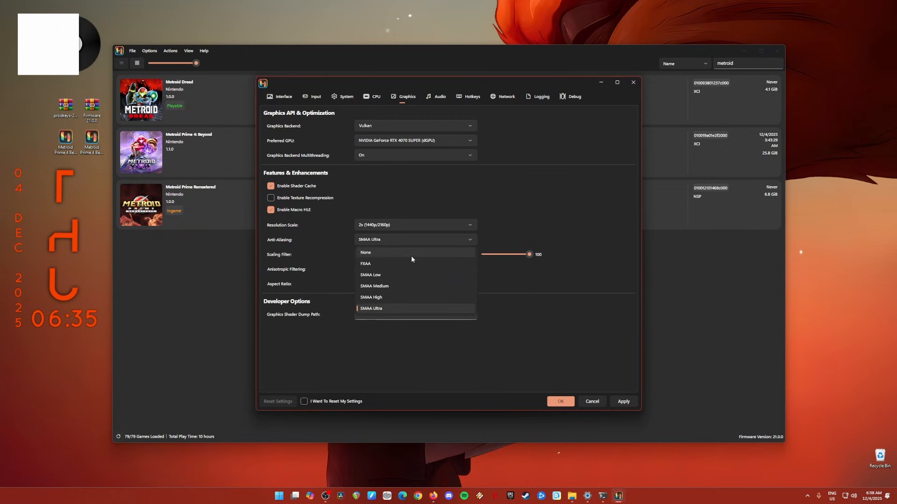
left_click(371, 308)
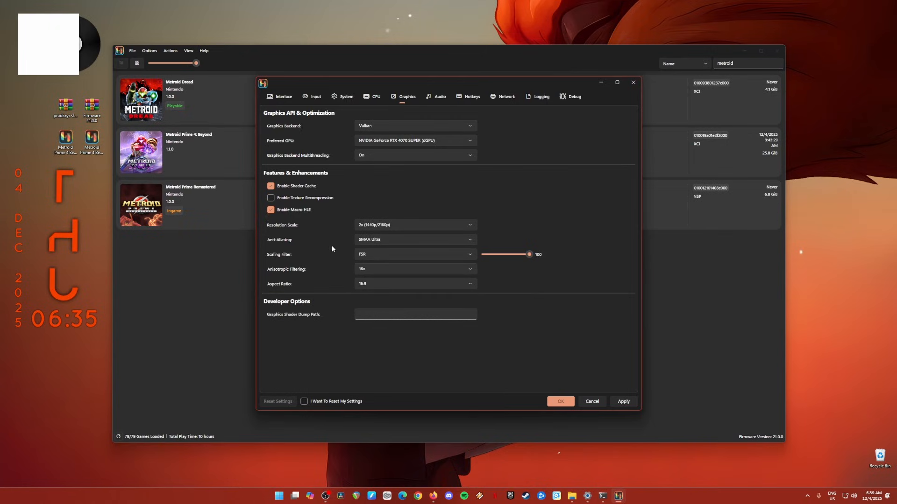
left_click(415, 254)
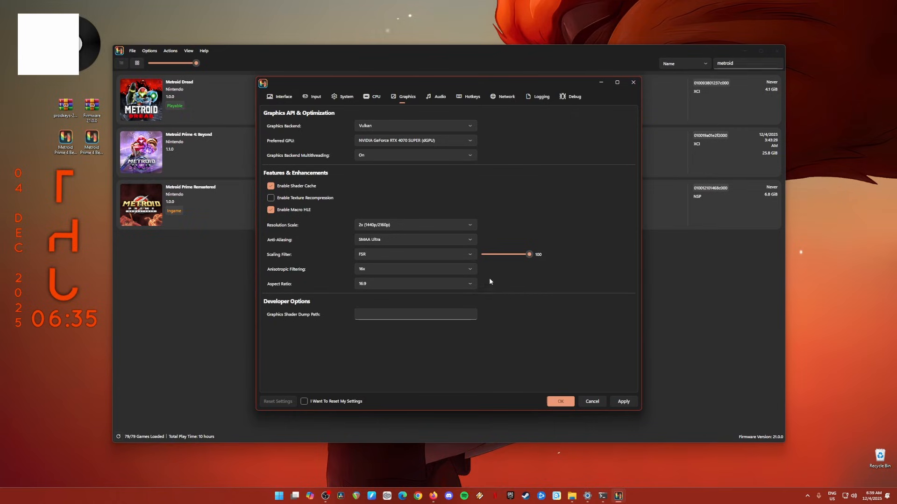
left_click(414, 269)
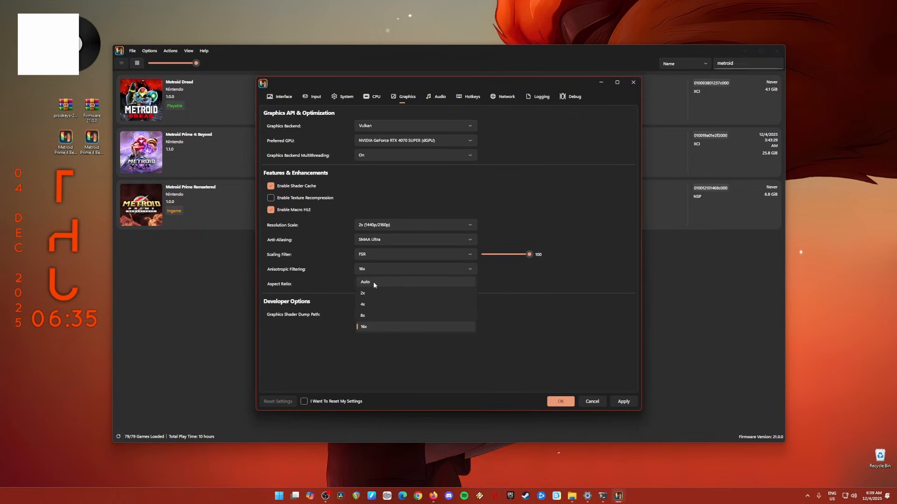
mouse_move(321, 275)
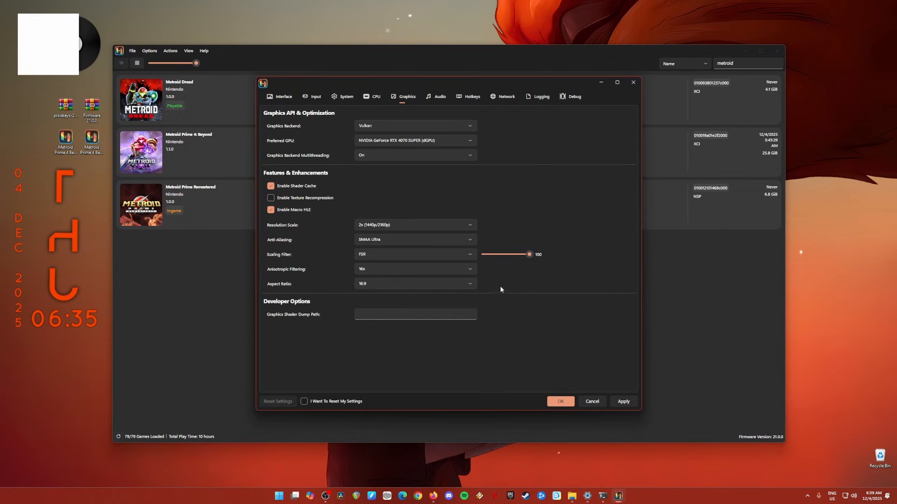
mouse_move(613, 314)
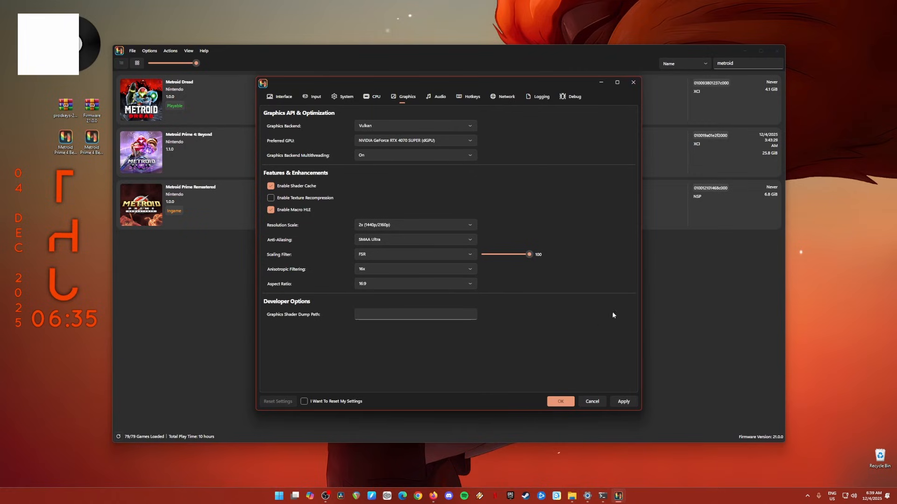
Step: Confirm the settings with OK and return to the Metroid-filtered game library
left_click(440, 96)
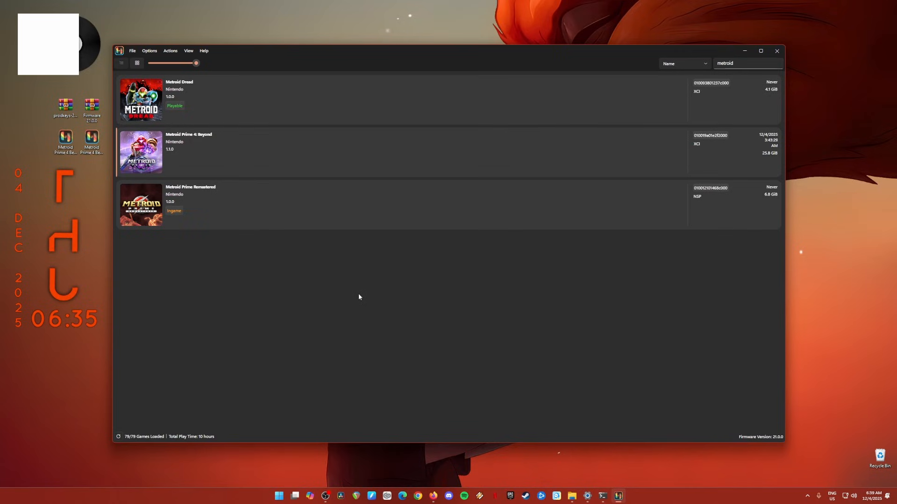
mouse_move(359, 301)
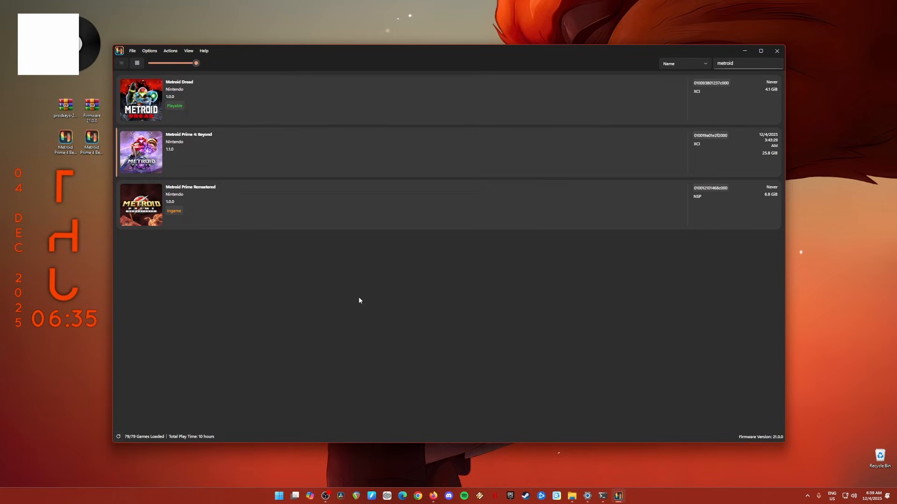
mouse_move(359, 299)
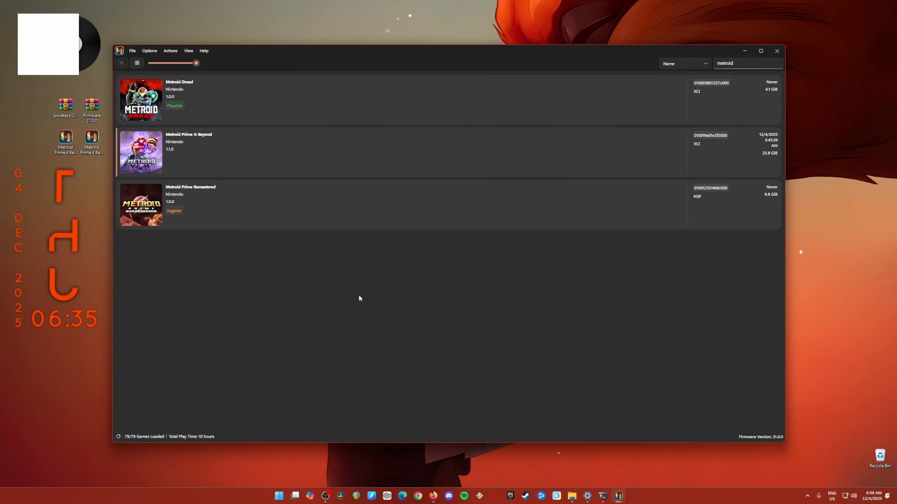
mouse_move(361, 304)
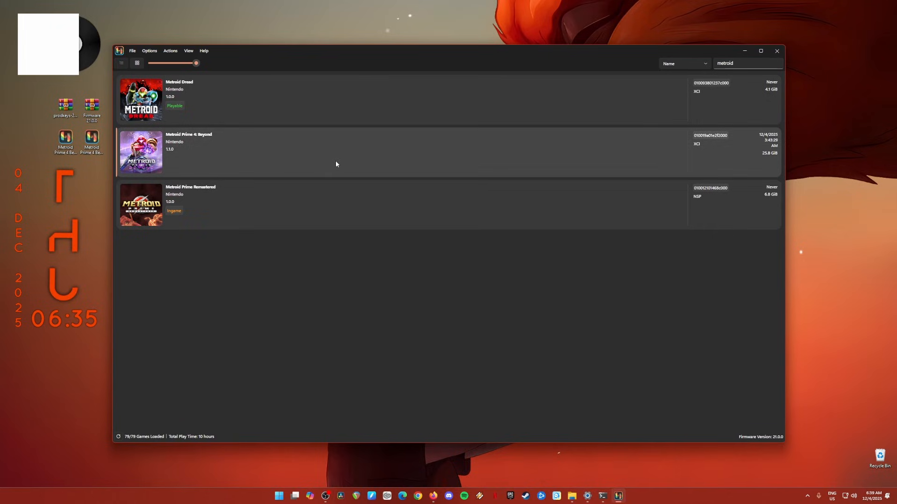
mouse_move(348, 164)
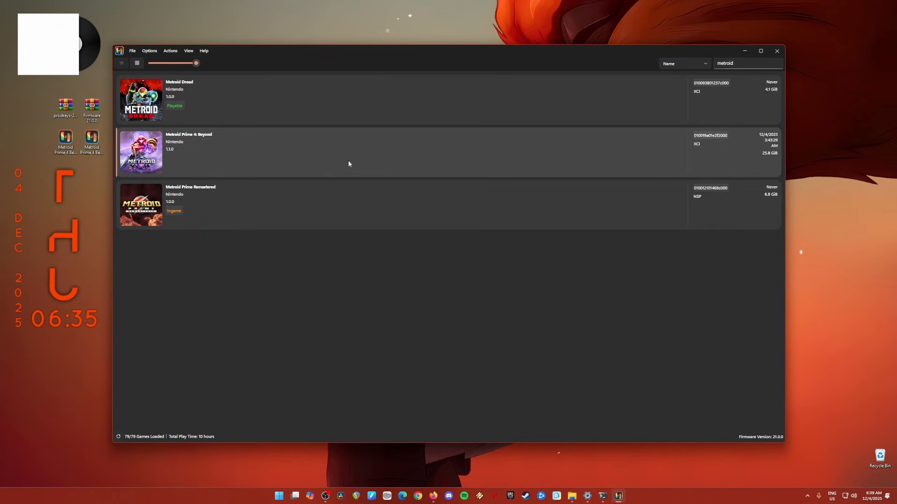
mouse_move(359, 162)
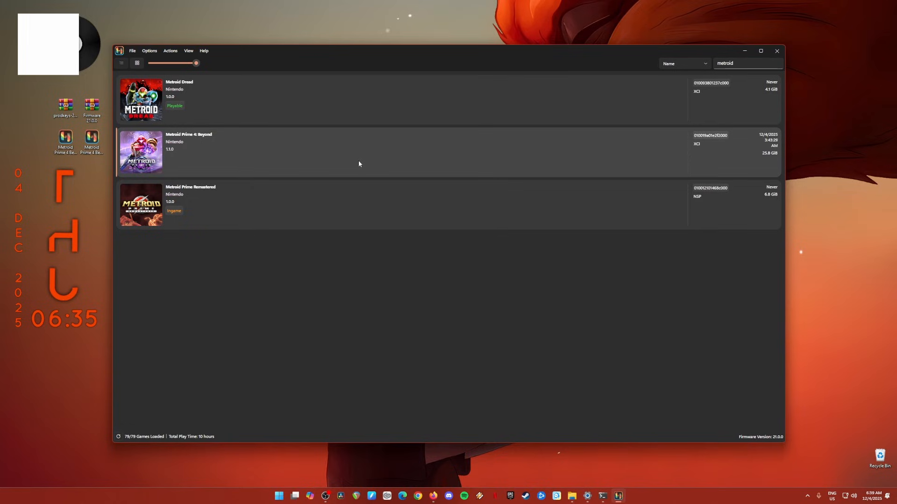
mouse_move(357, 163)
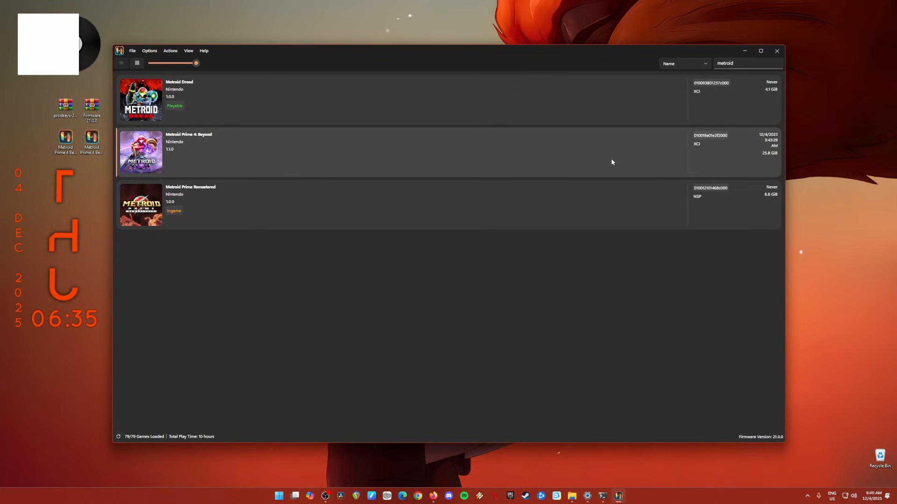
mouse_move(583, 166)
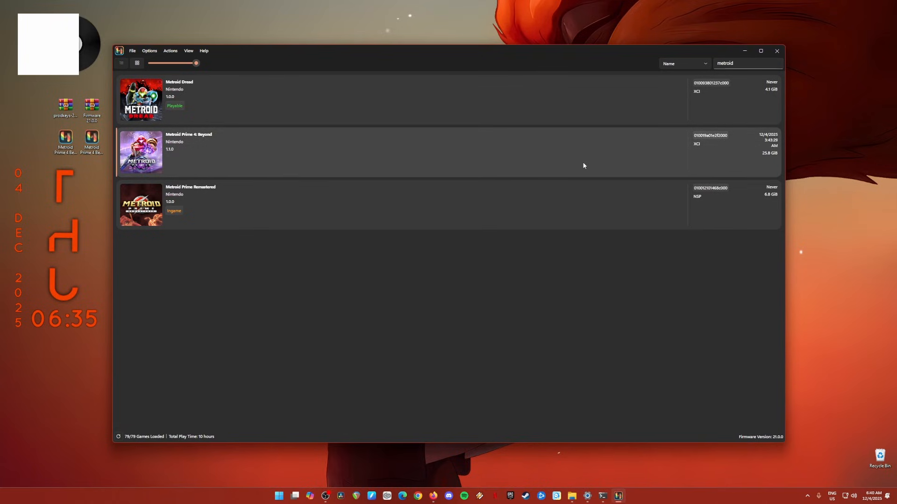
mouse_move(766, 160)
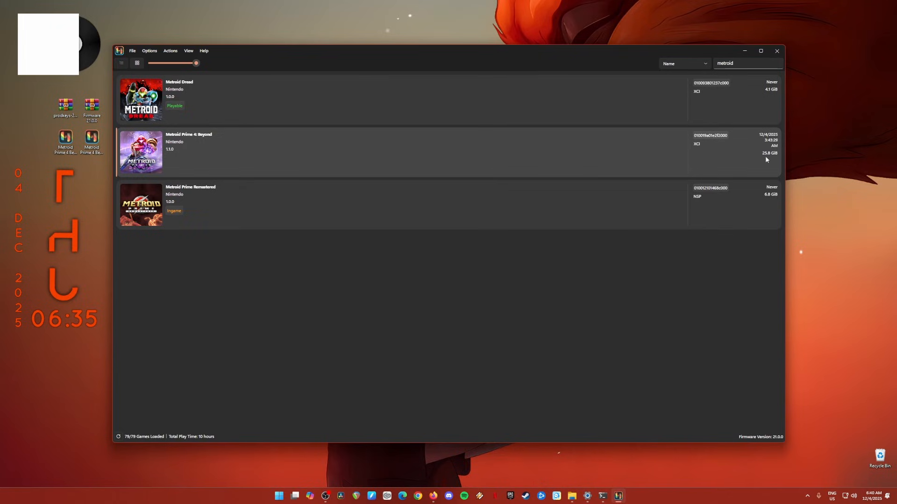
mouse_move(712, 162)
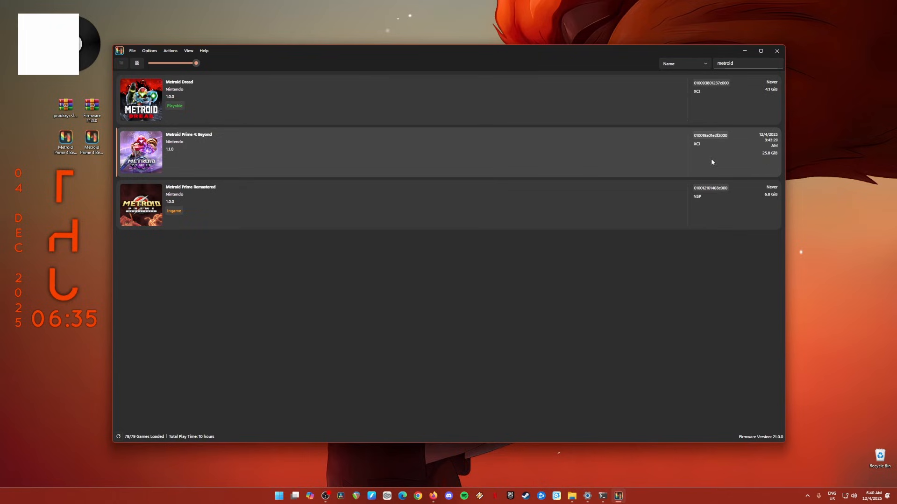
mouse_move(563, 172)
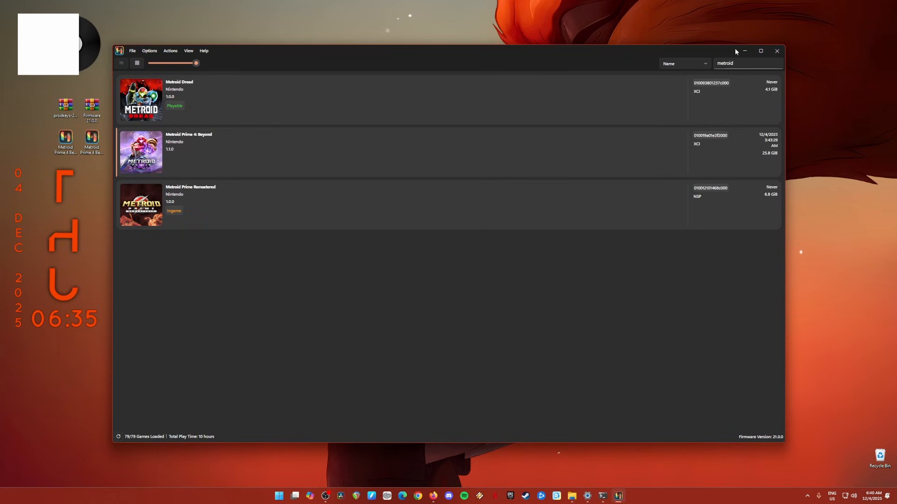
Step: Close the Ryubing window, leaving the desktop with the Subscribed overlay showing
left_click(777, 51)
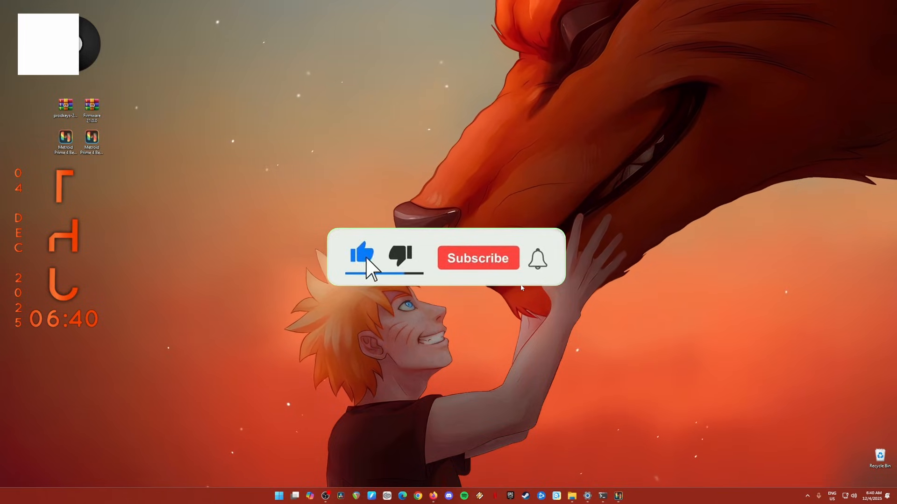
left_click(477, 258)
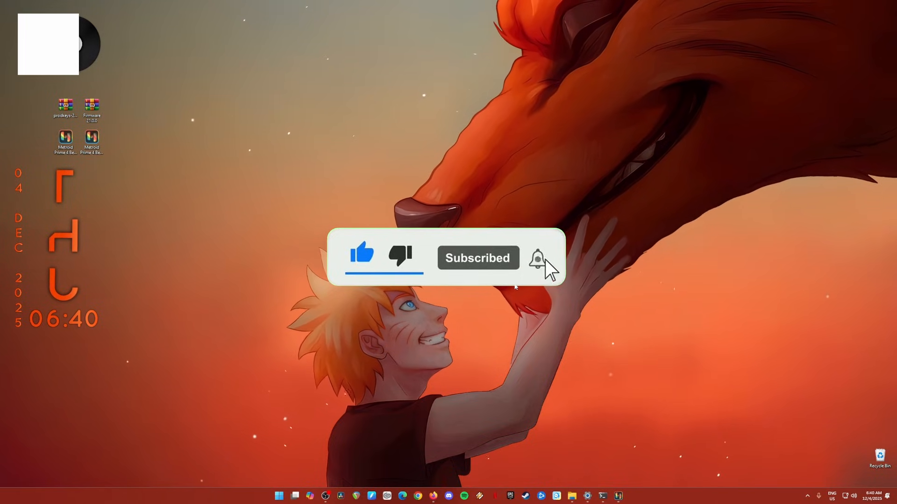